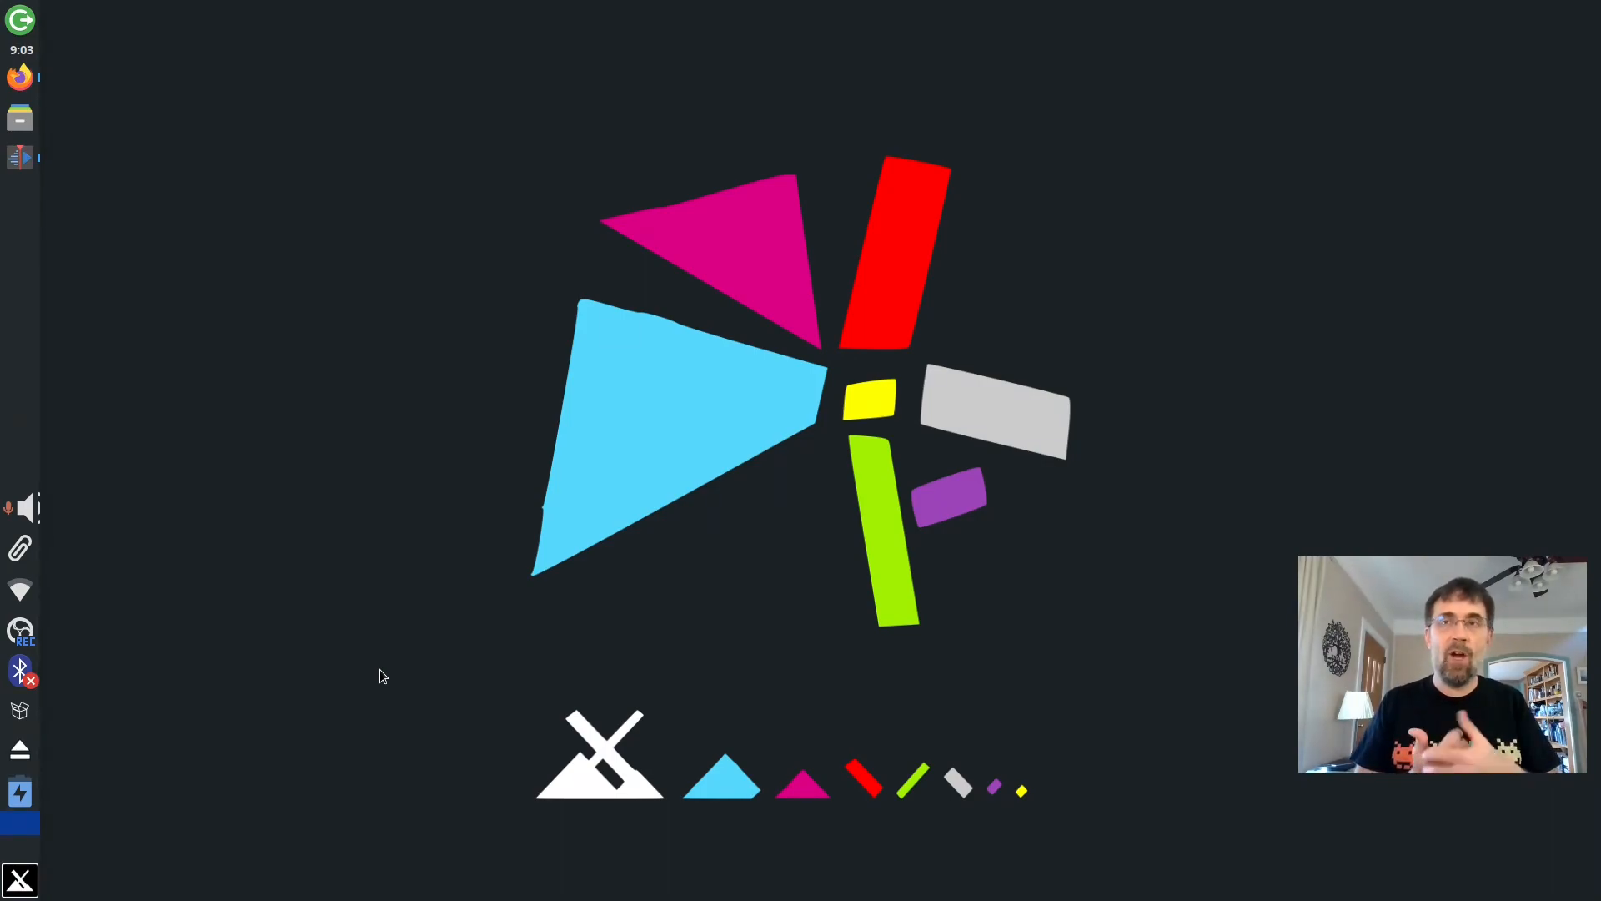
pyautogui.moveTo(7, 181)
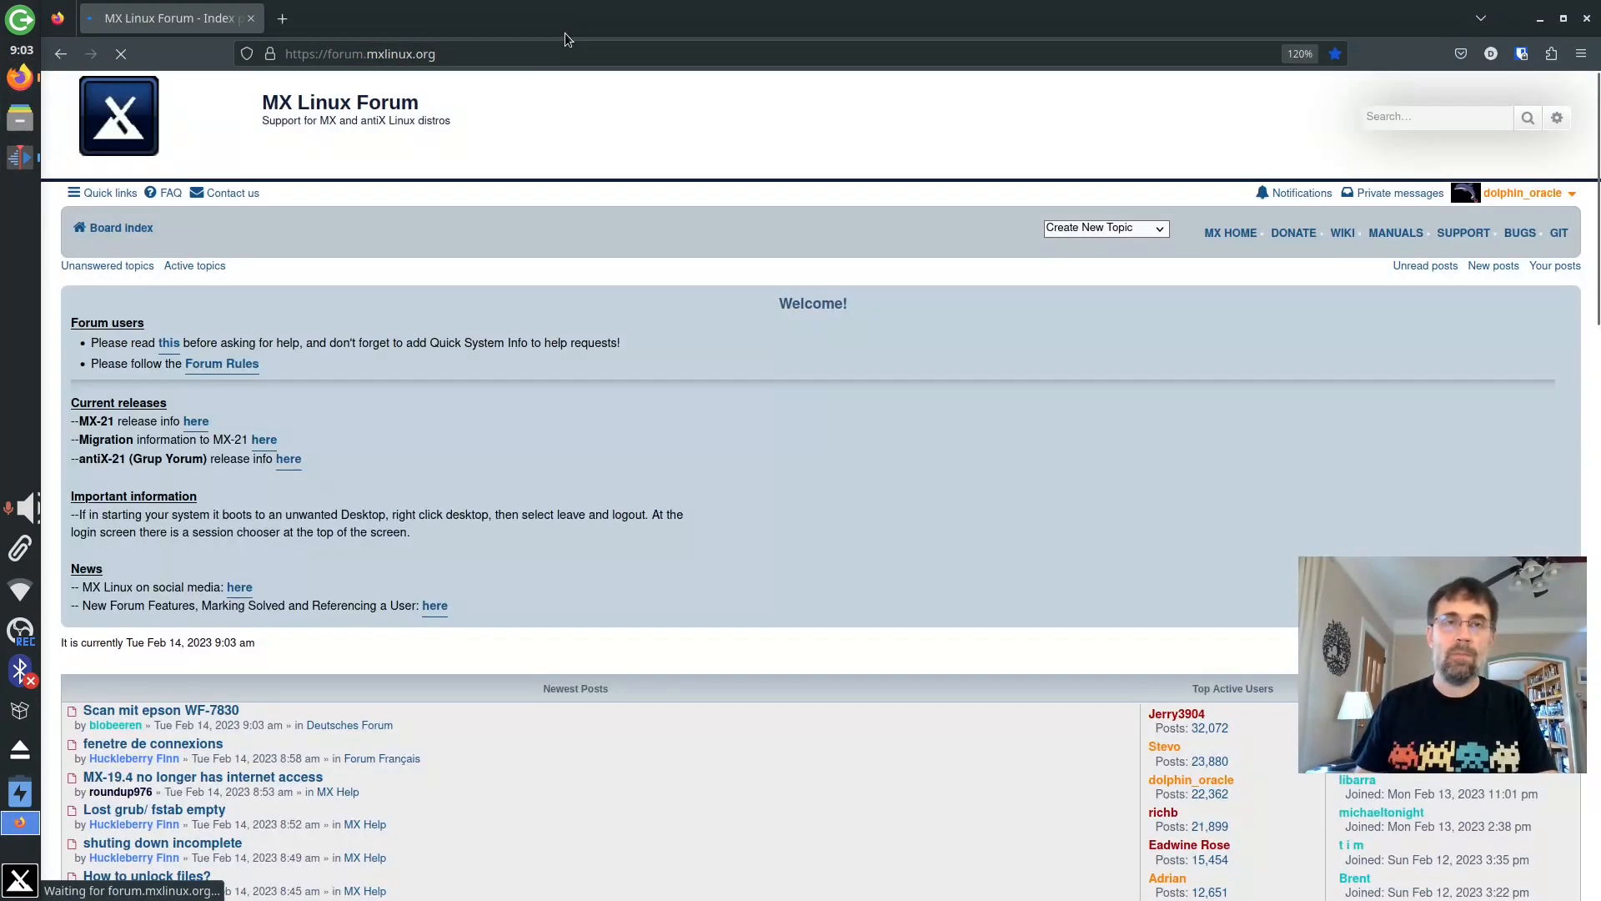
# Step: Scroll the board index to the MX section and open the MX Help forum
pyautogui.scroll(-3)
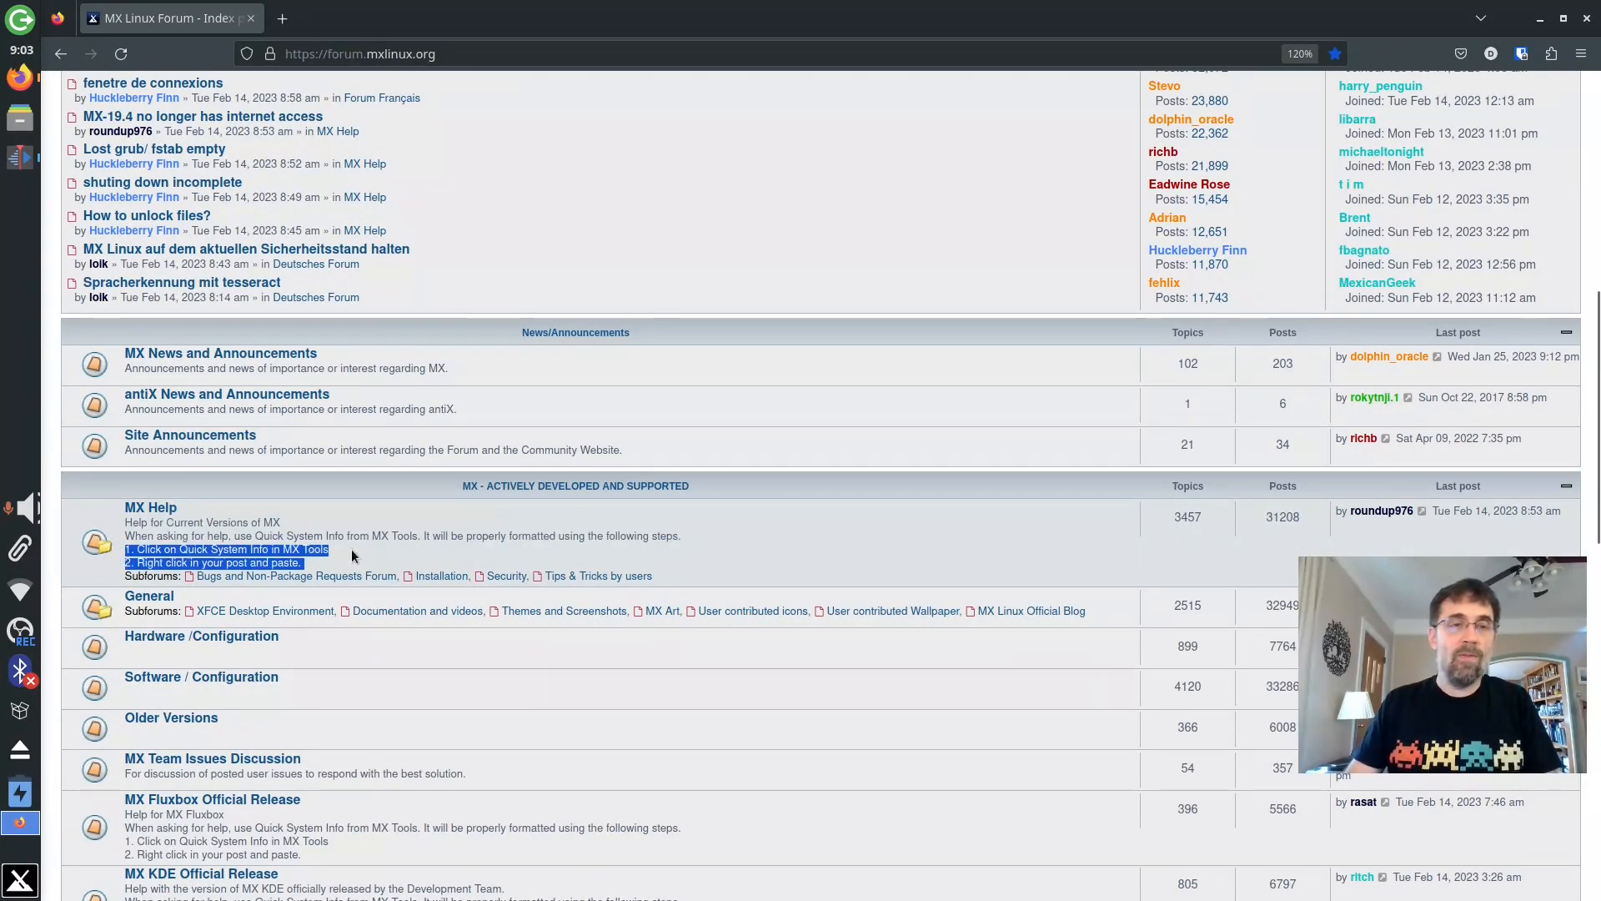
pyautogui.scroll(3)
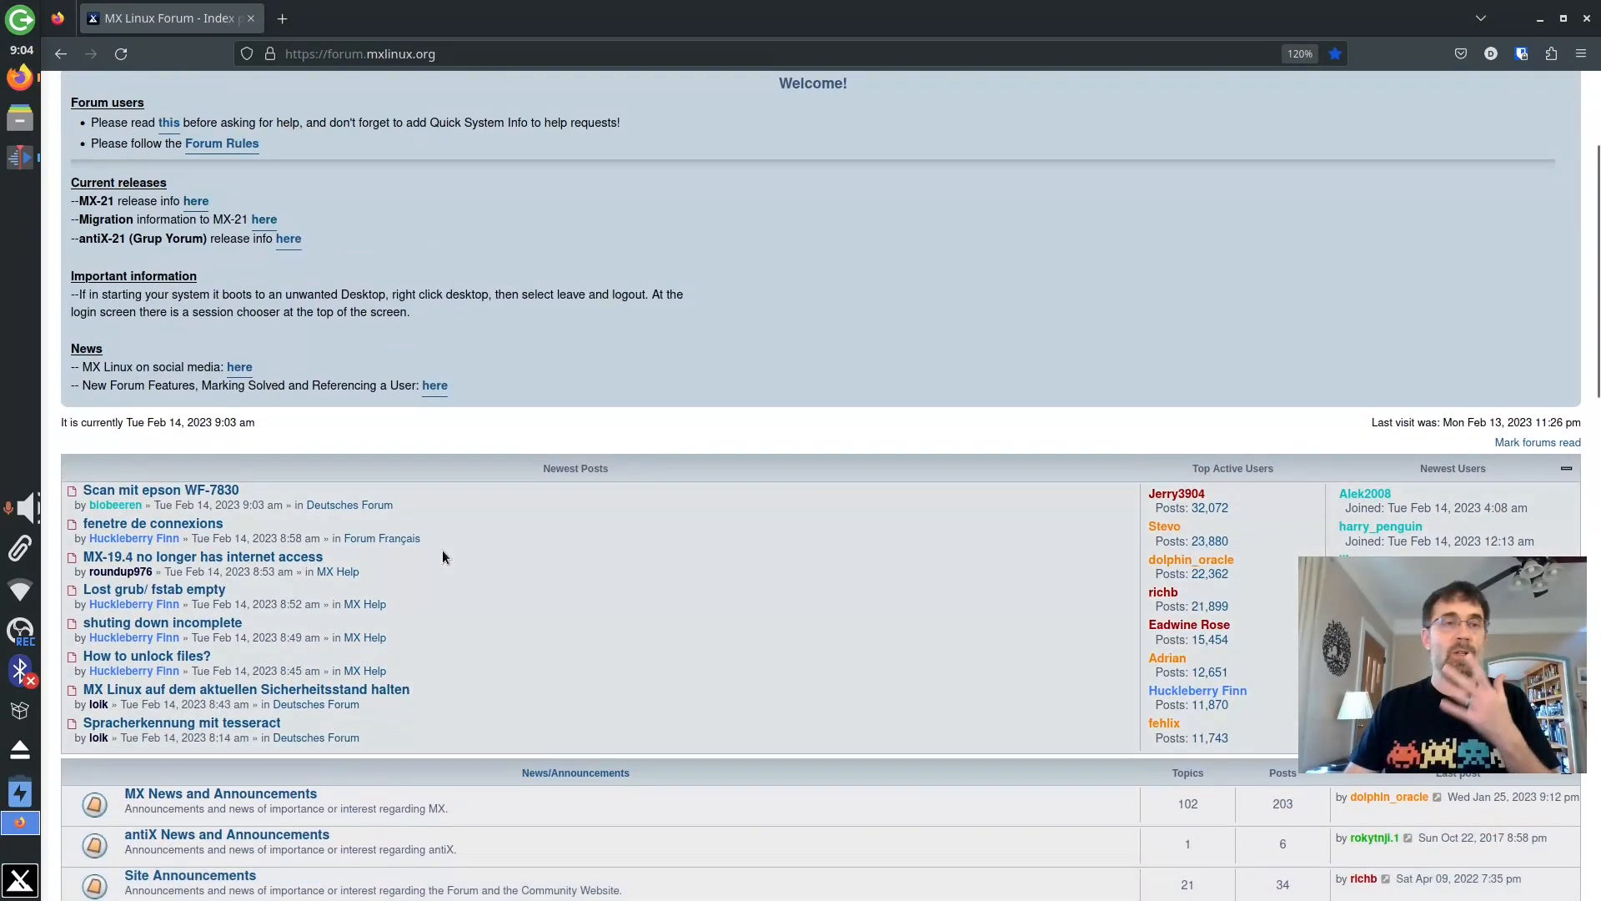
pyautogui.scroll(3)
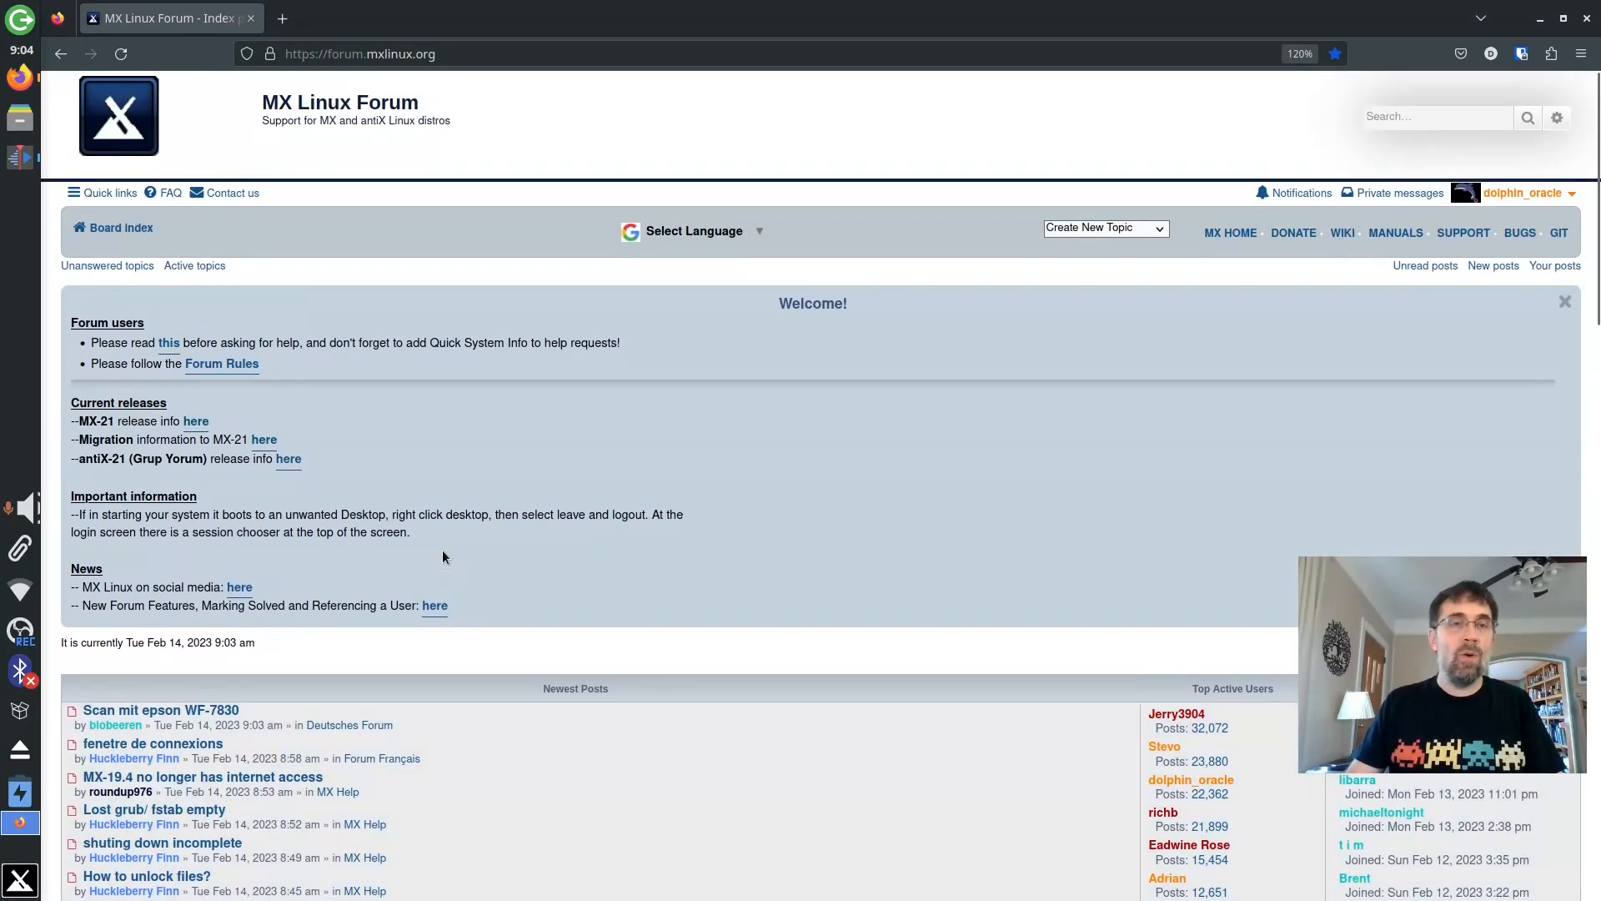
pyautogui.scroll(-3)
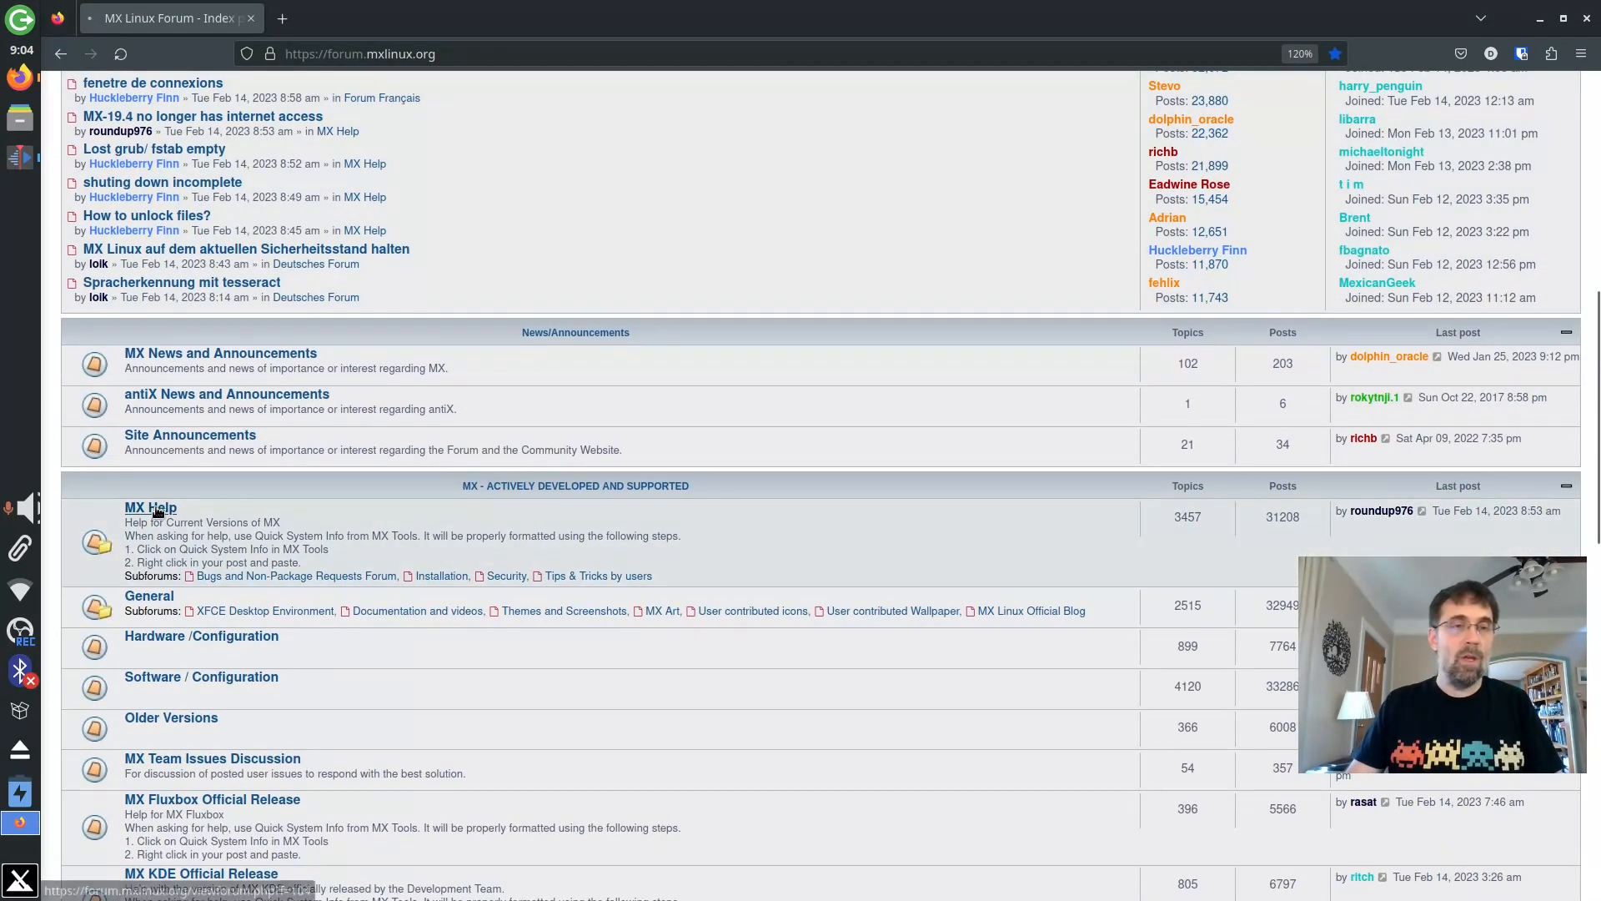
pyautogui.click(150, 508)
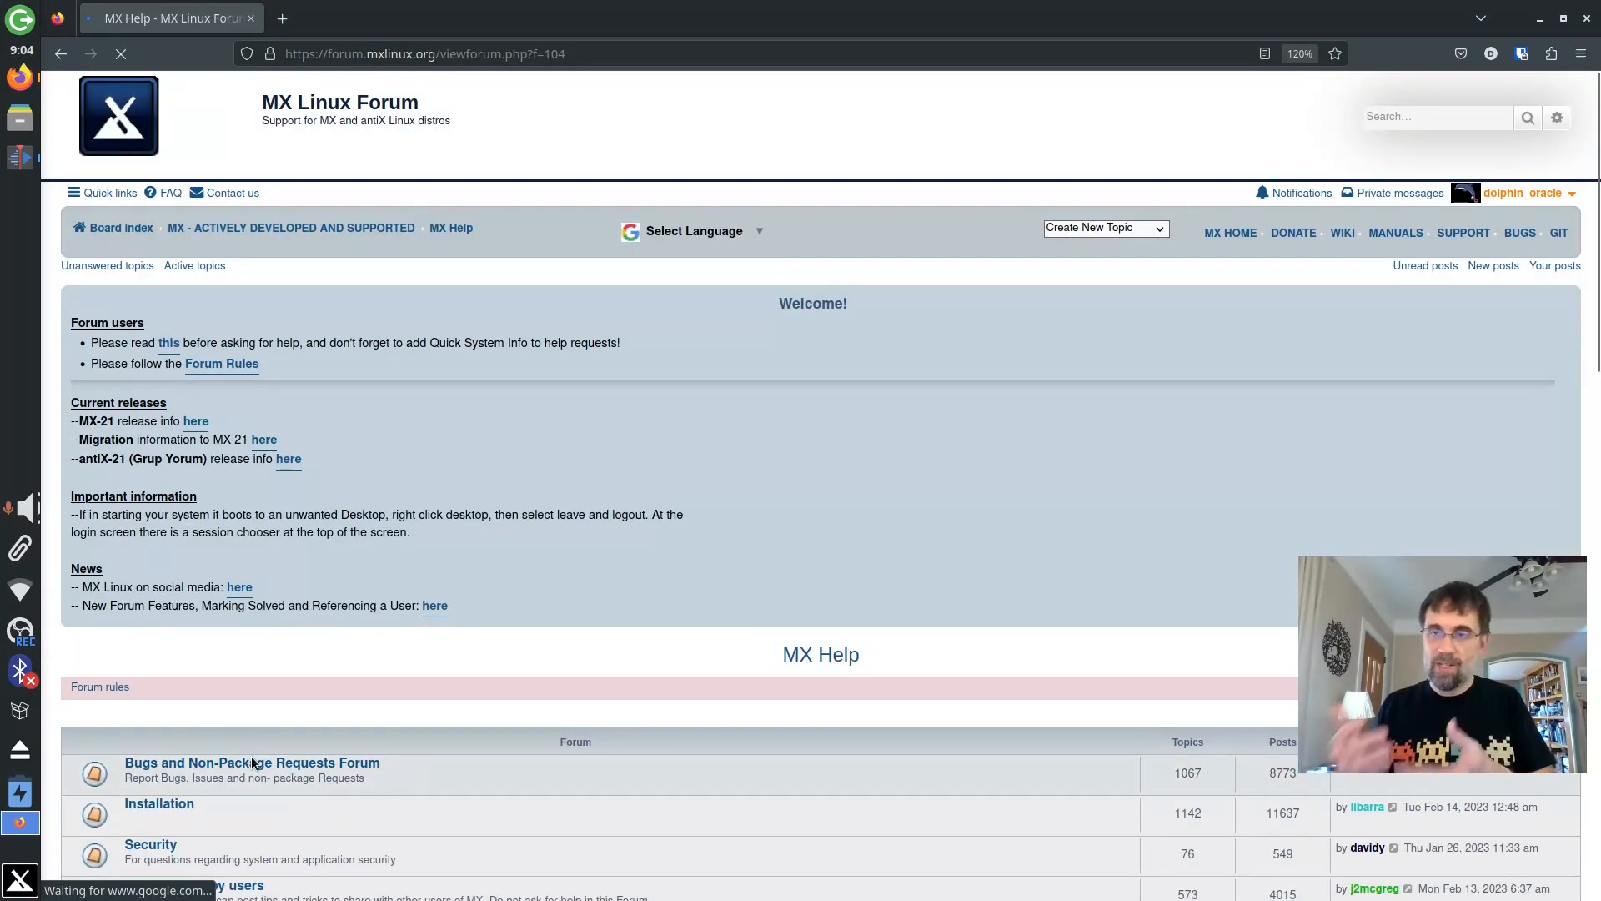
pyautogui.scroll(-3)
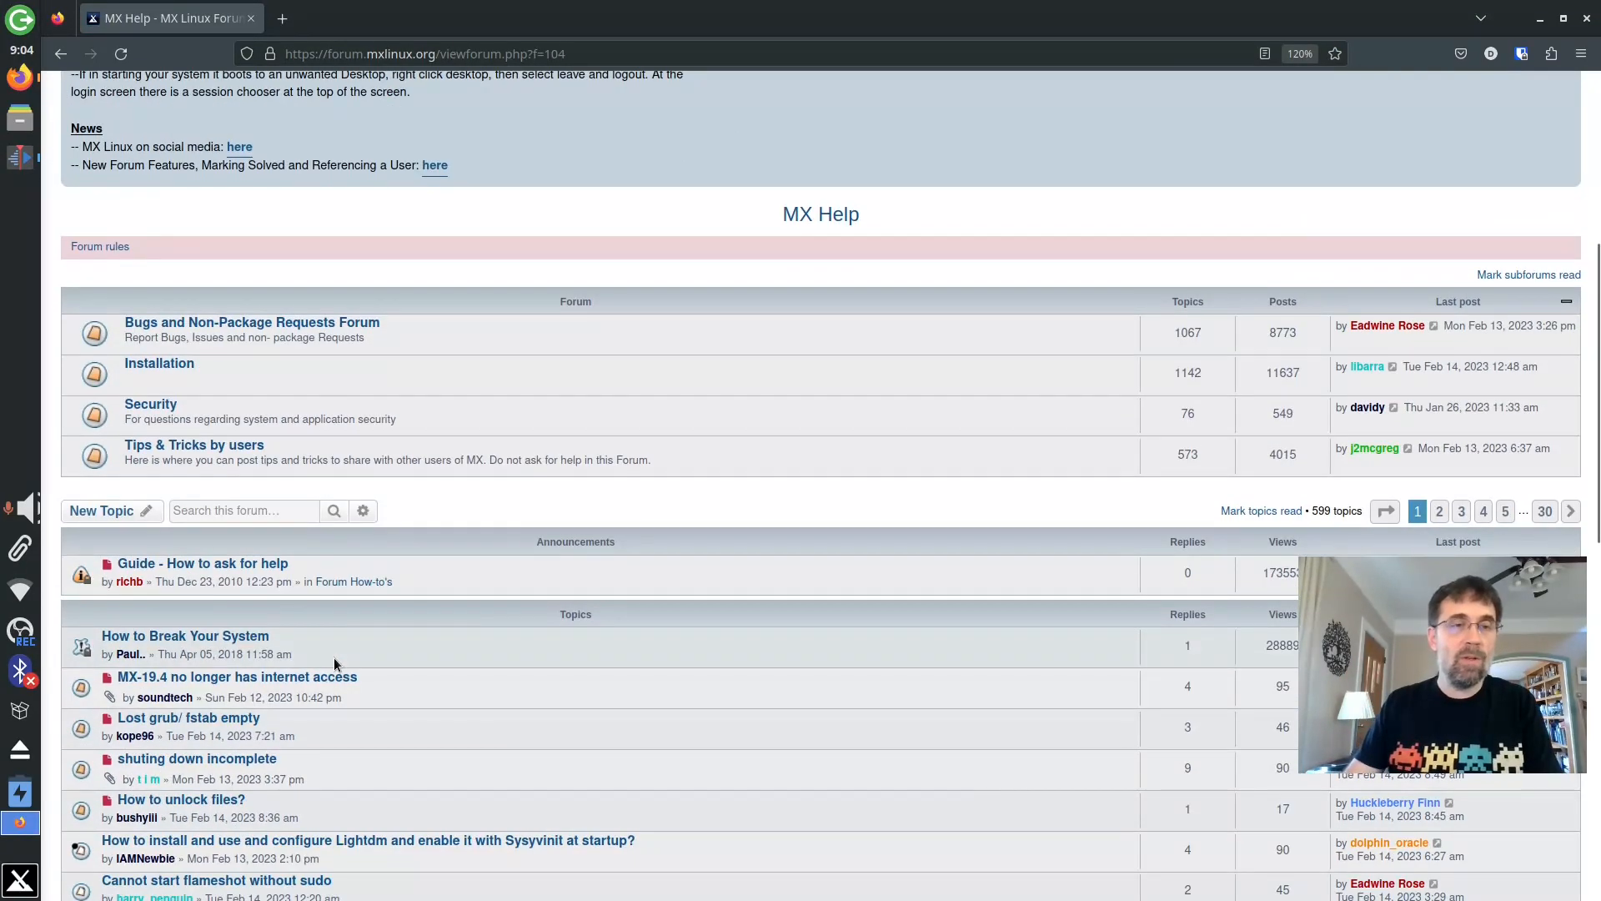
pyautogui.scroll(3)
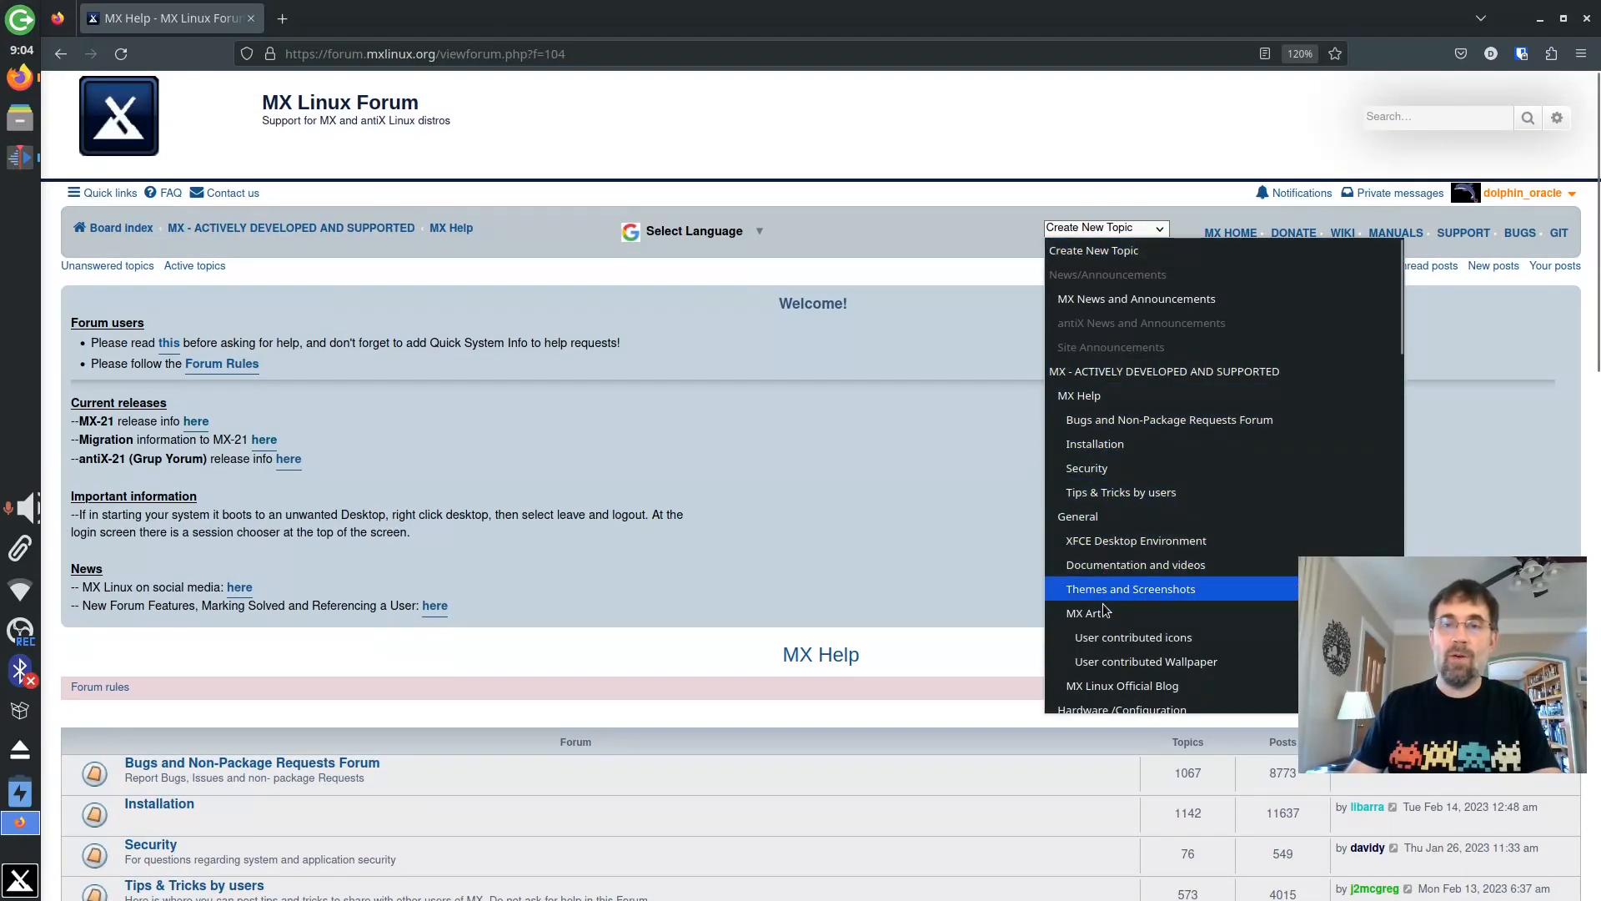
# Step: Start an MX Help topic: 'I changed my home folder and now I cannot log in.'
pyautogui.click(1078, 395)
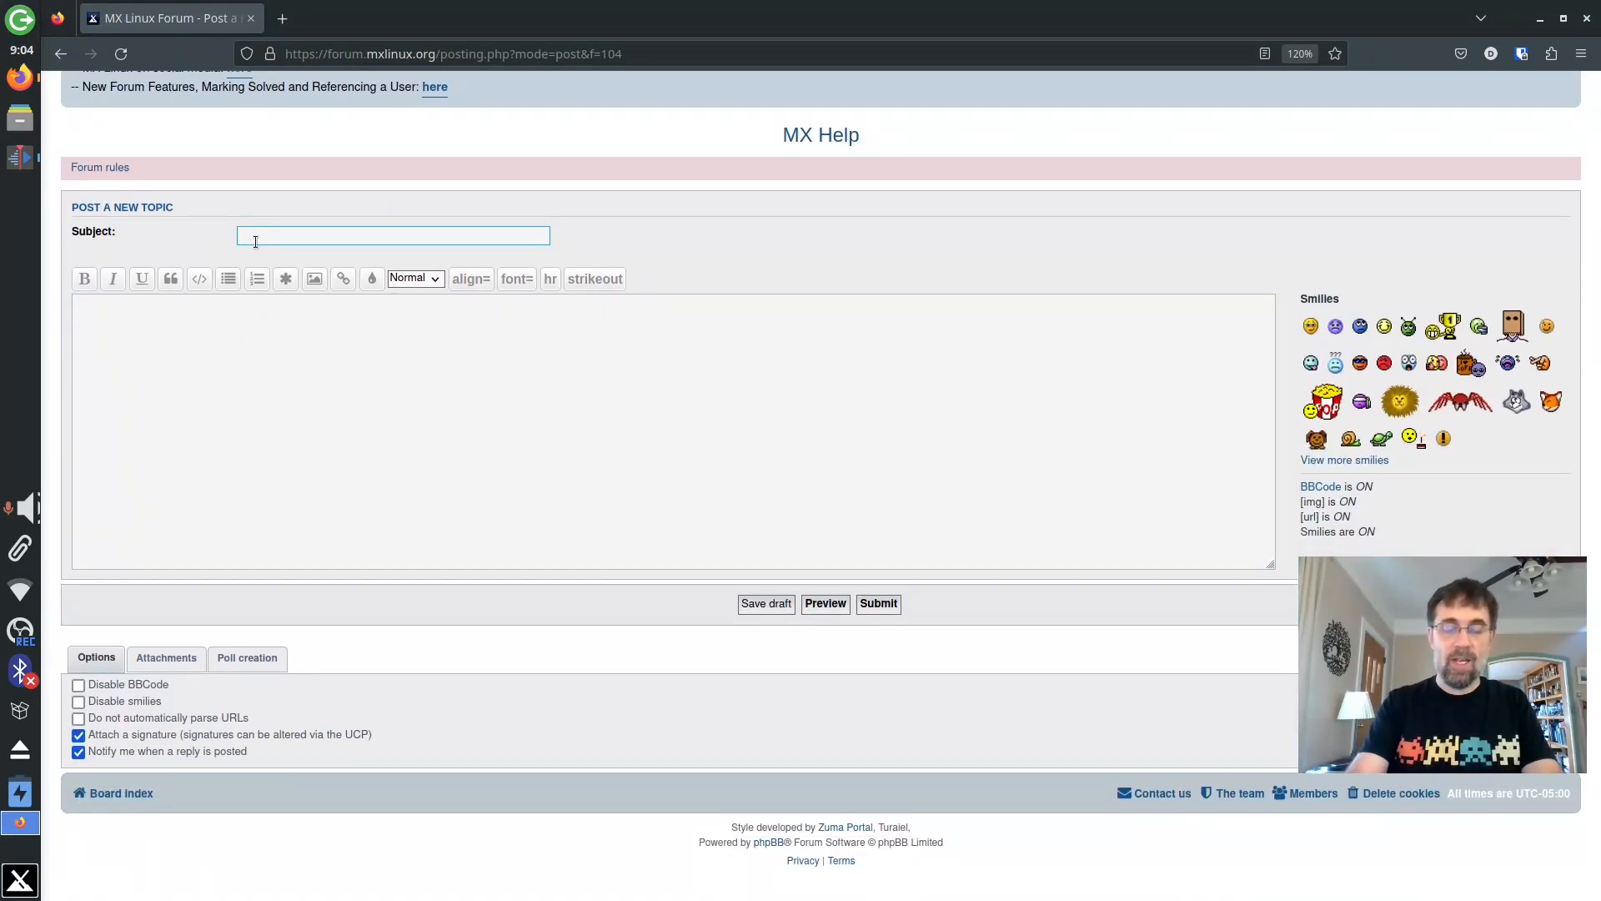
pyautogui.write('I cannot log in to desktop')
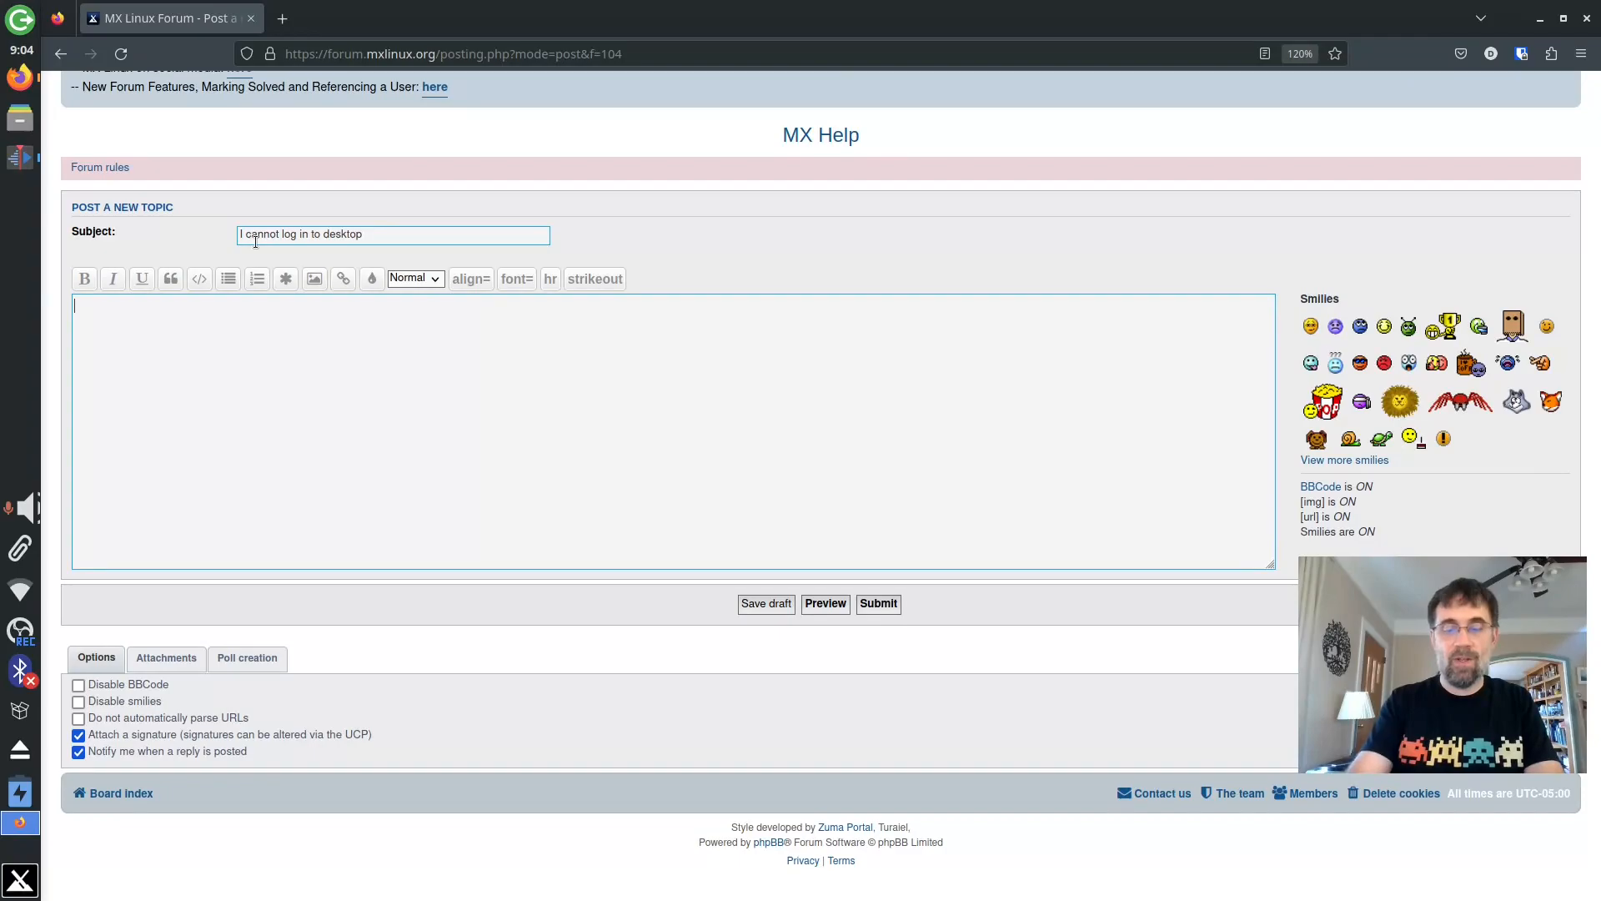
pyautogui.write('I changed my ho')
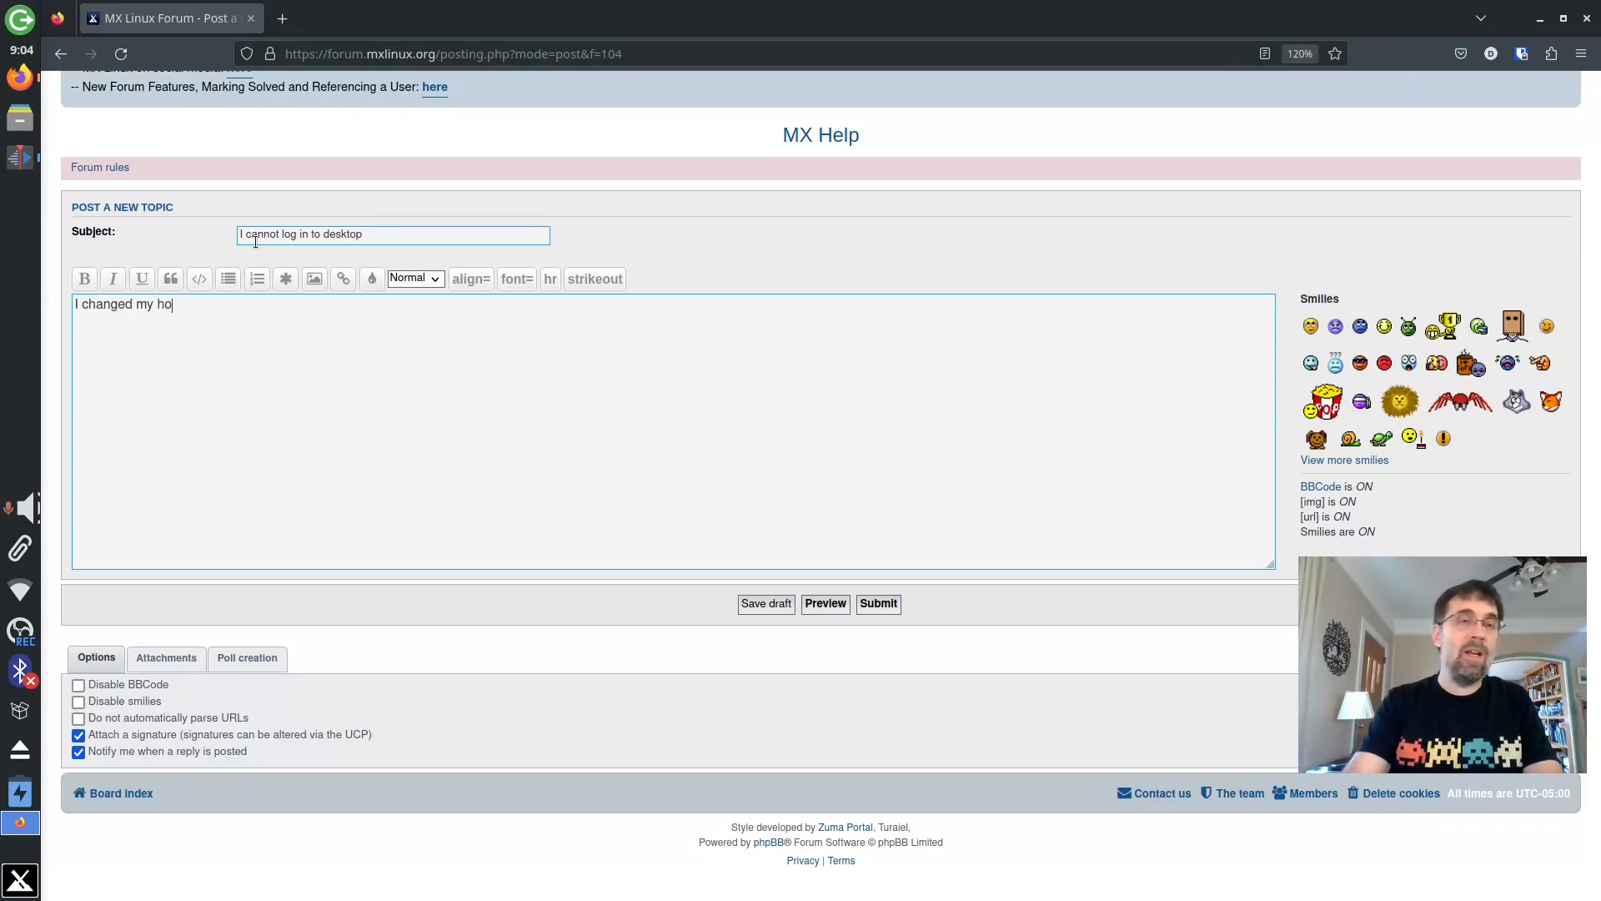
pyautogui.write('me folder and now')
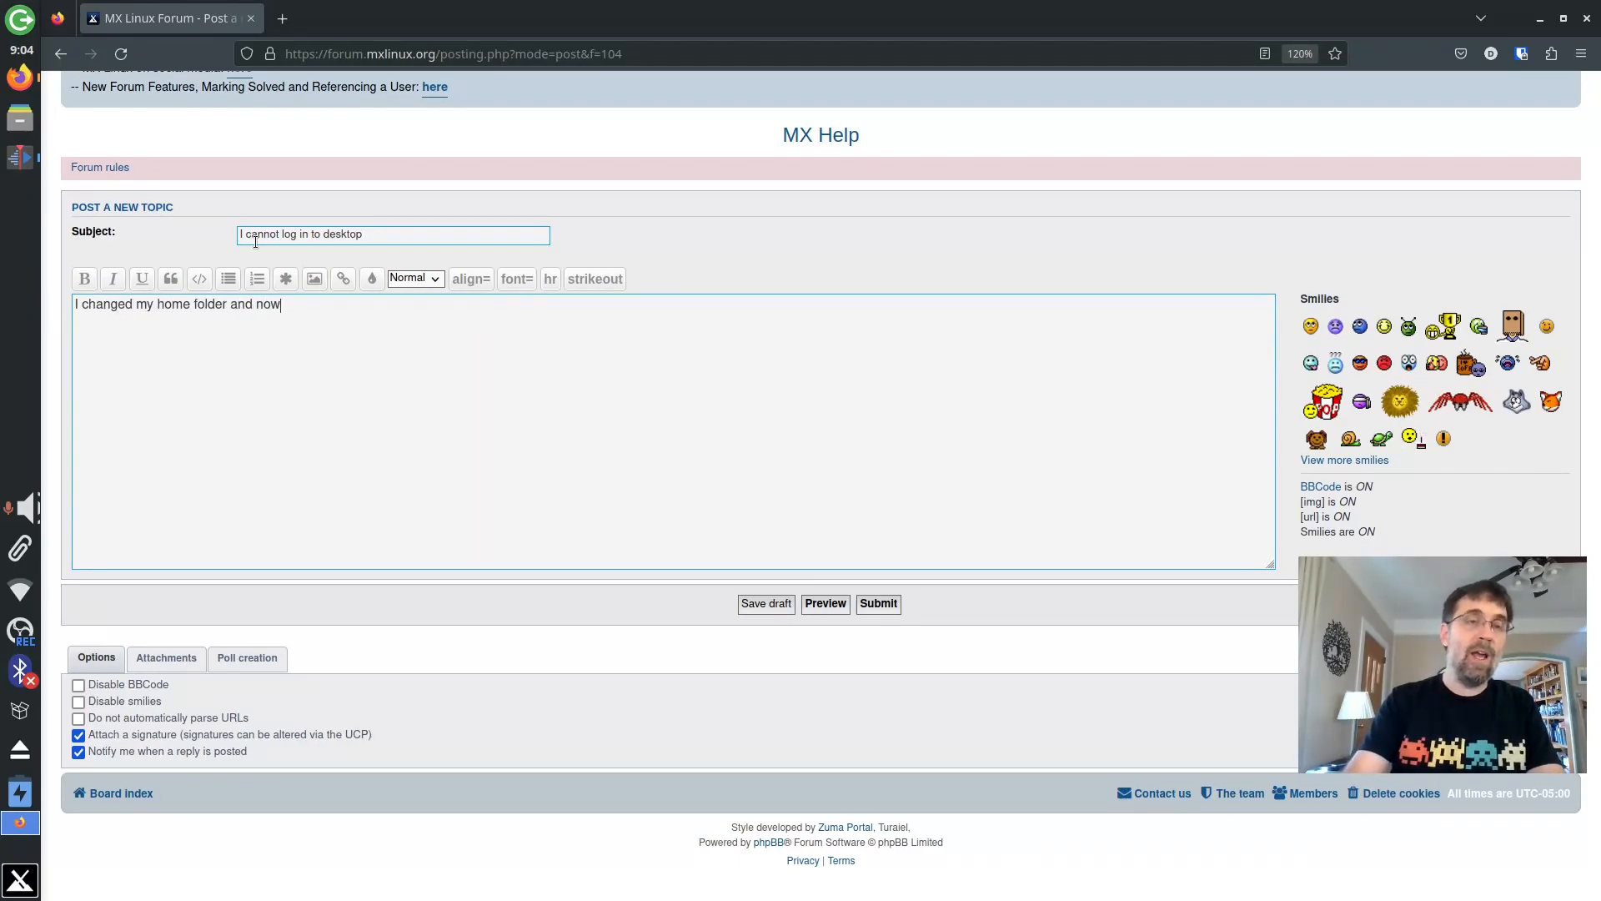
pyautogui.write('I cannot log in')
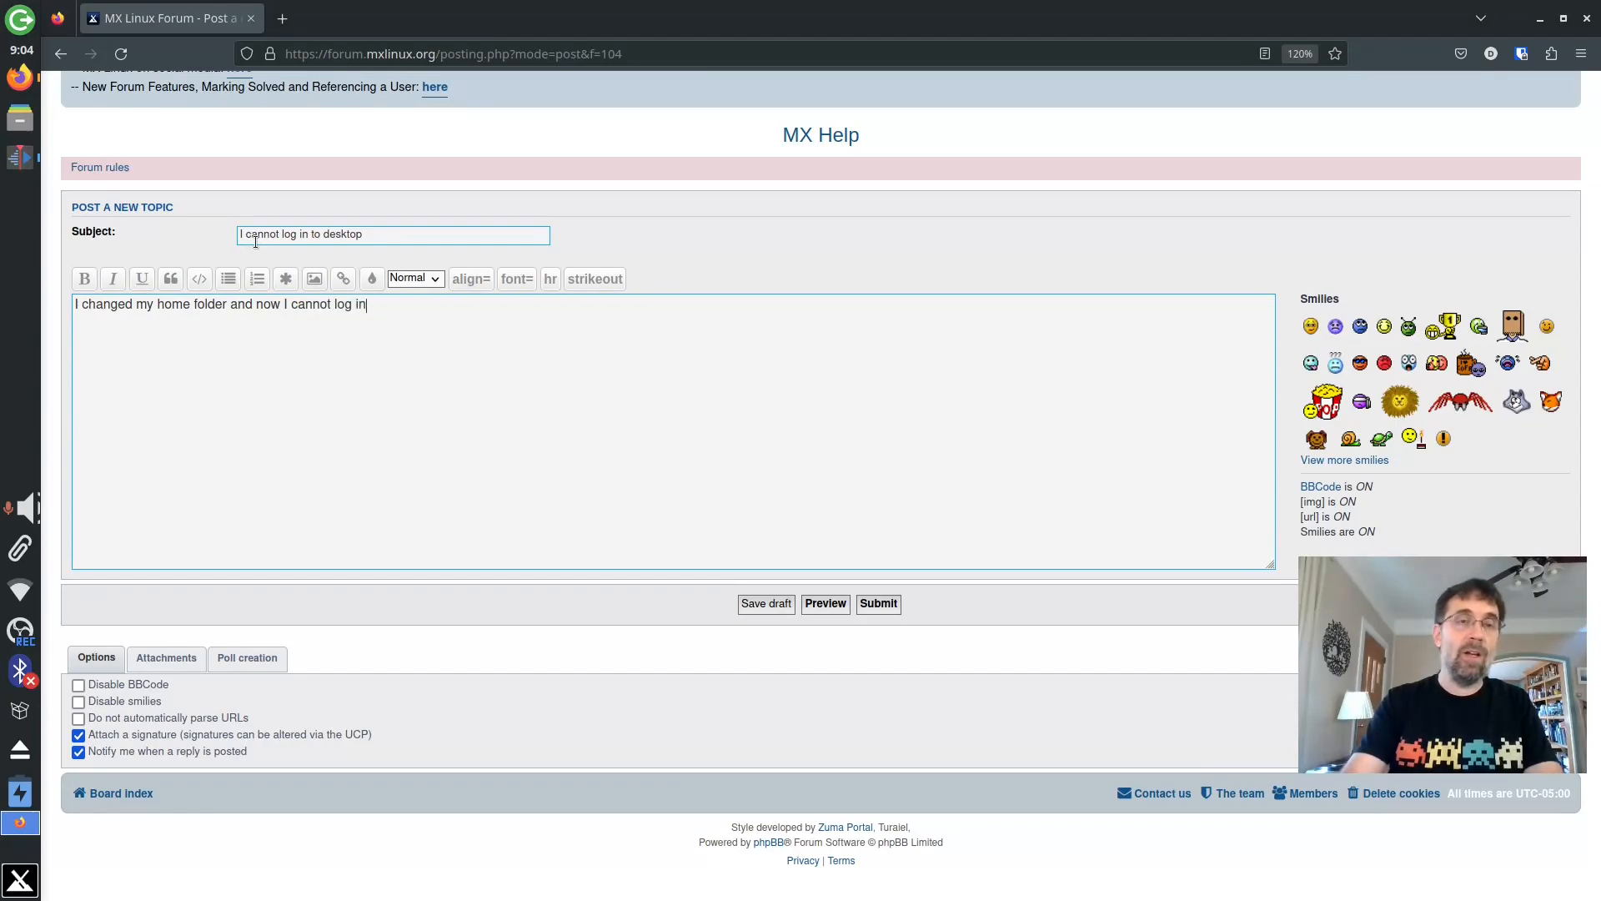
pyautogui.write('.')
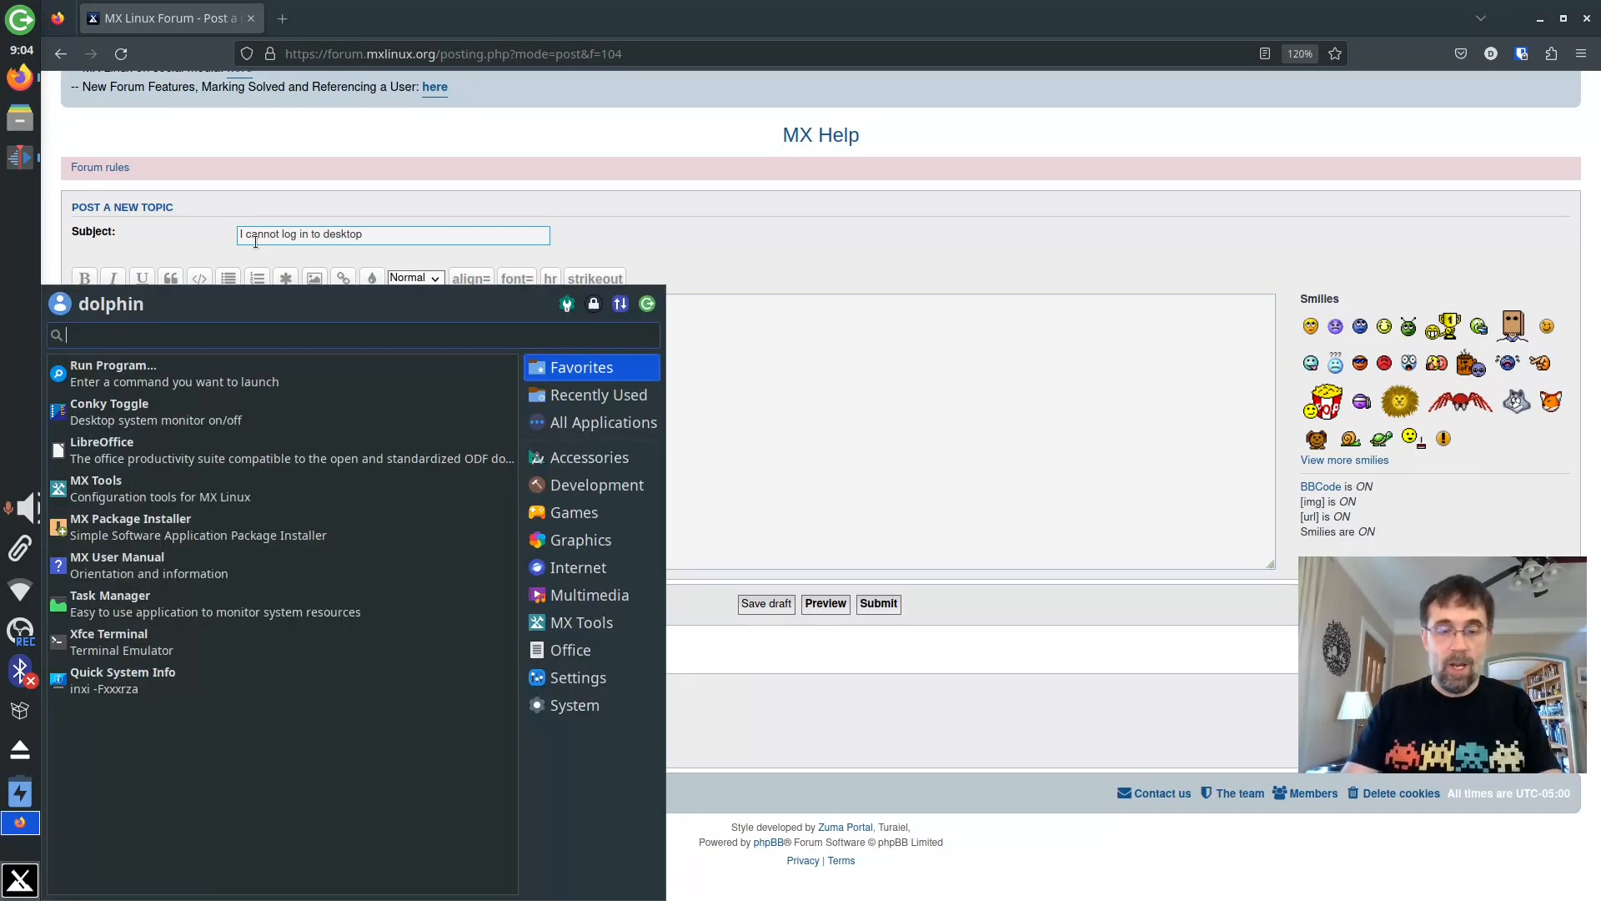
# Step: Launch Quick System Info and scroll down through the report to the repositories
pyautogui.click(121, 672)
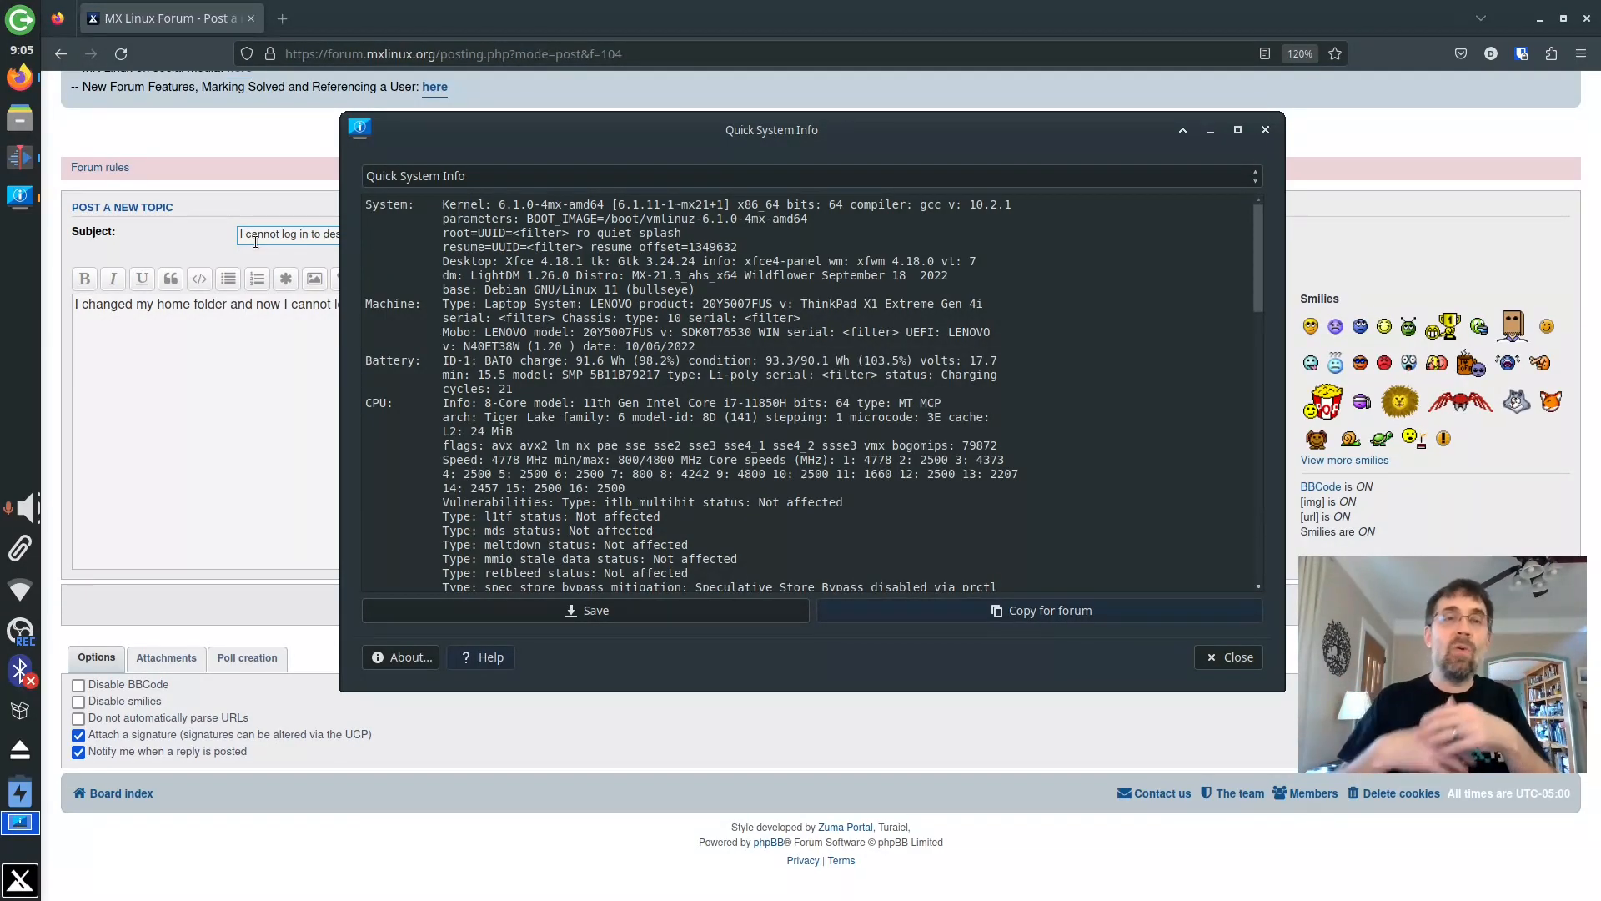
pyautogui.scroll(-3)
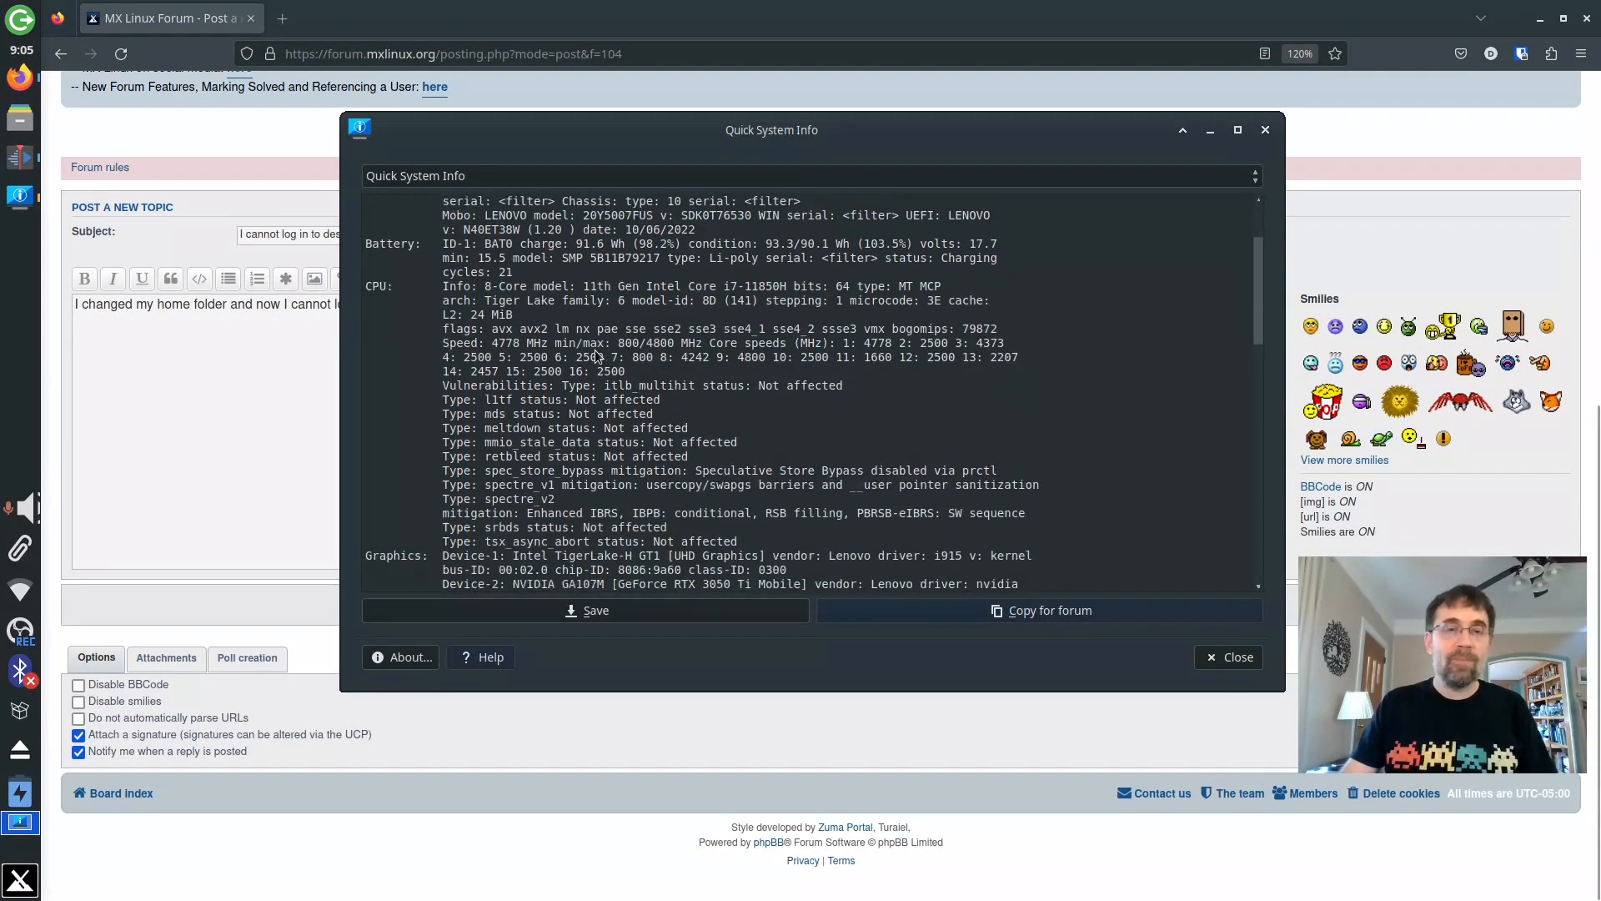
pyautogui.scroll(-3)
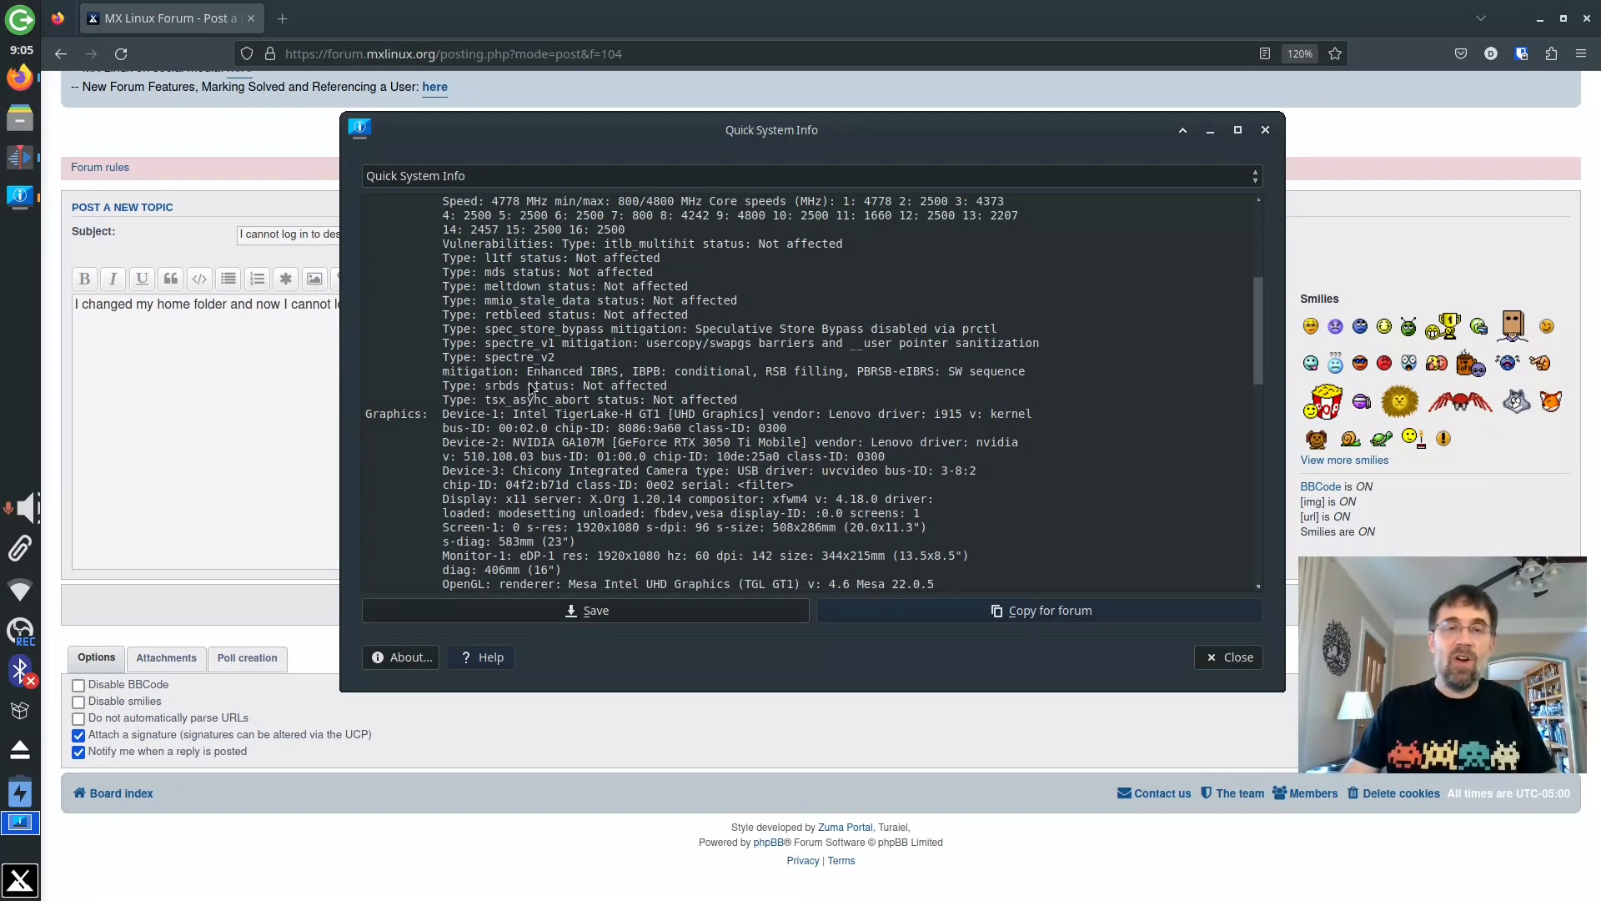
pyautogui.scroll(-3)
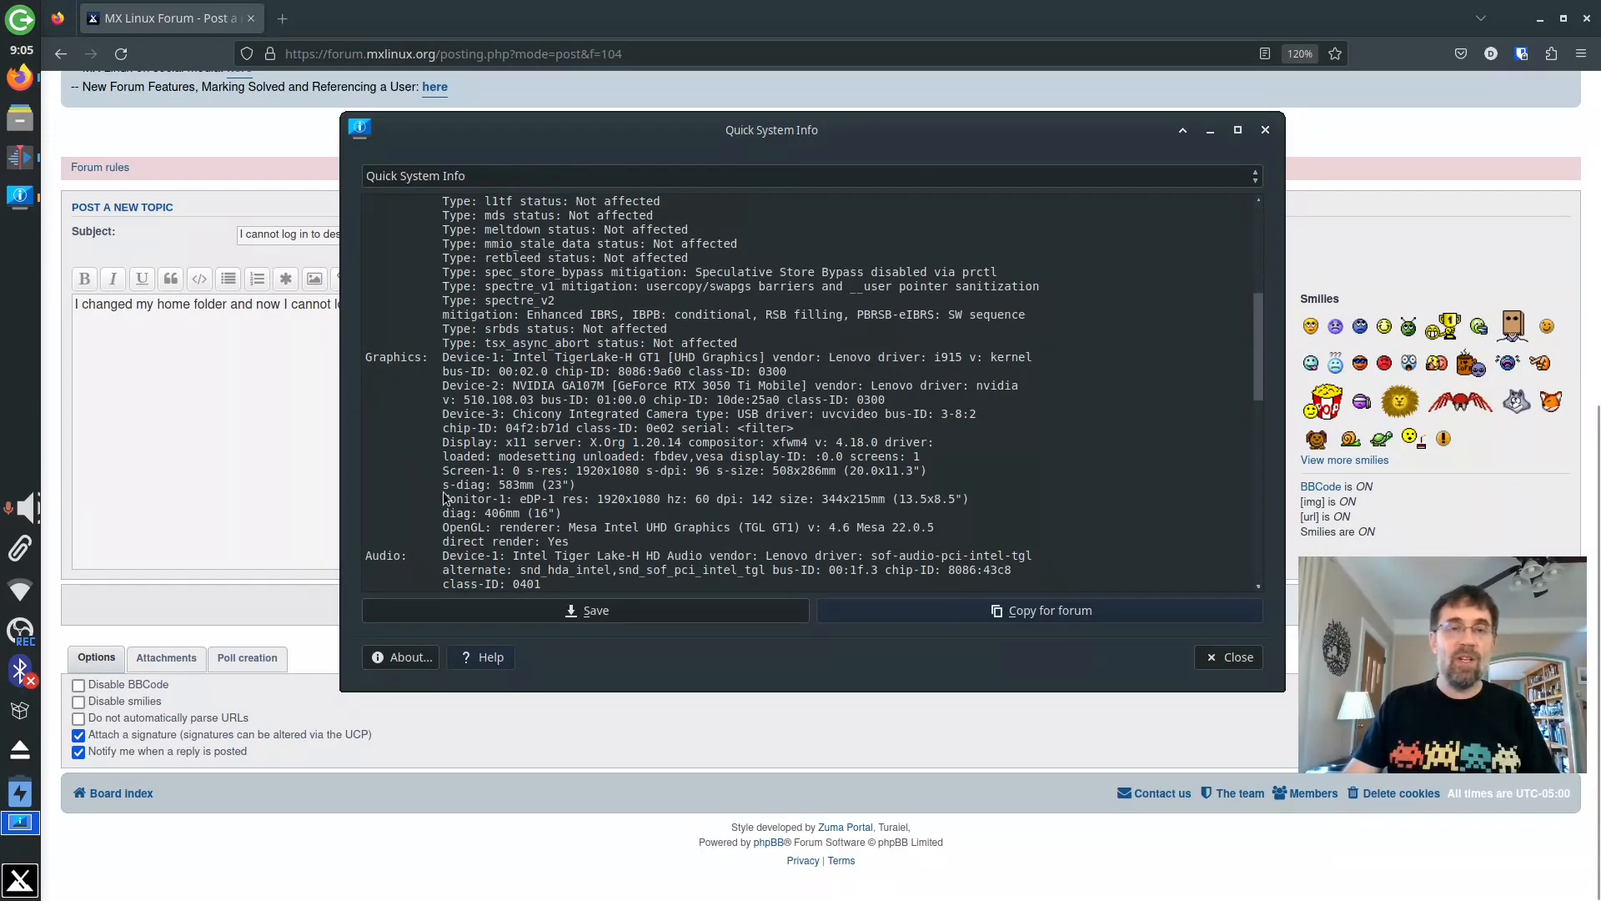
pyautogui.scroll(-3)
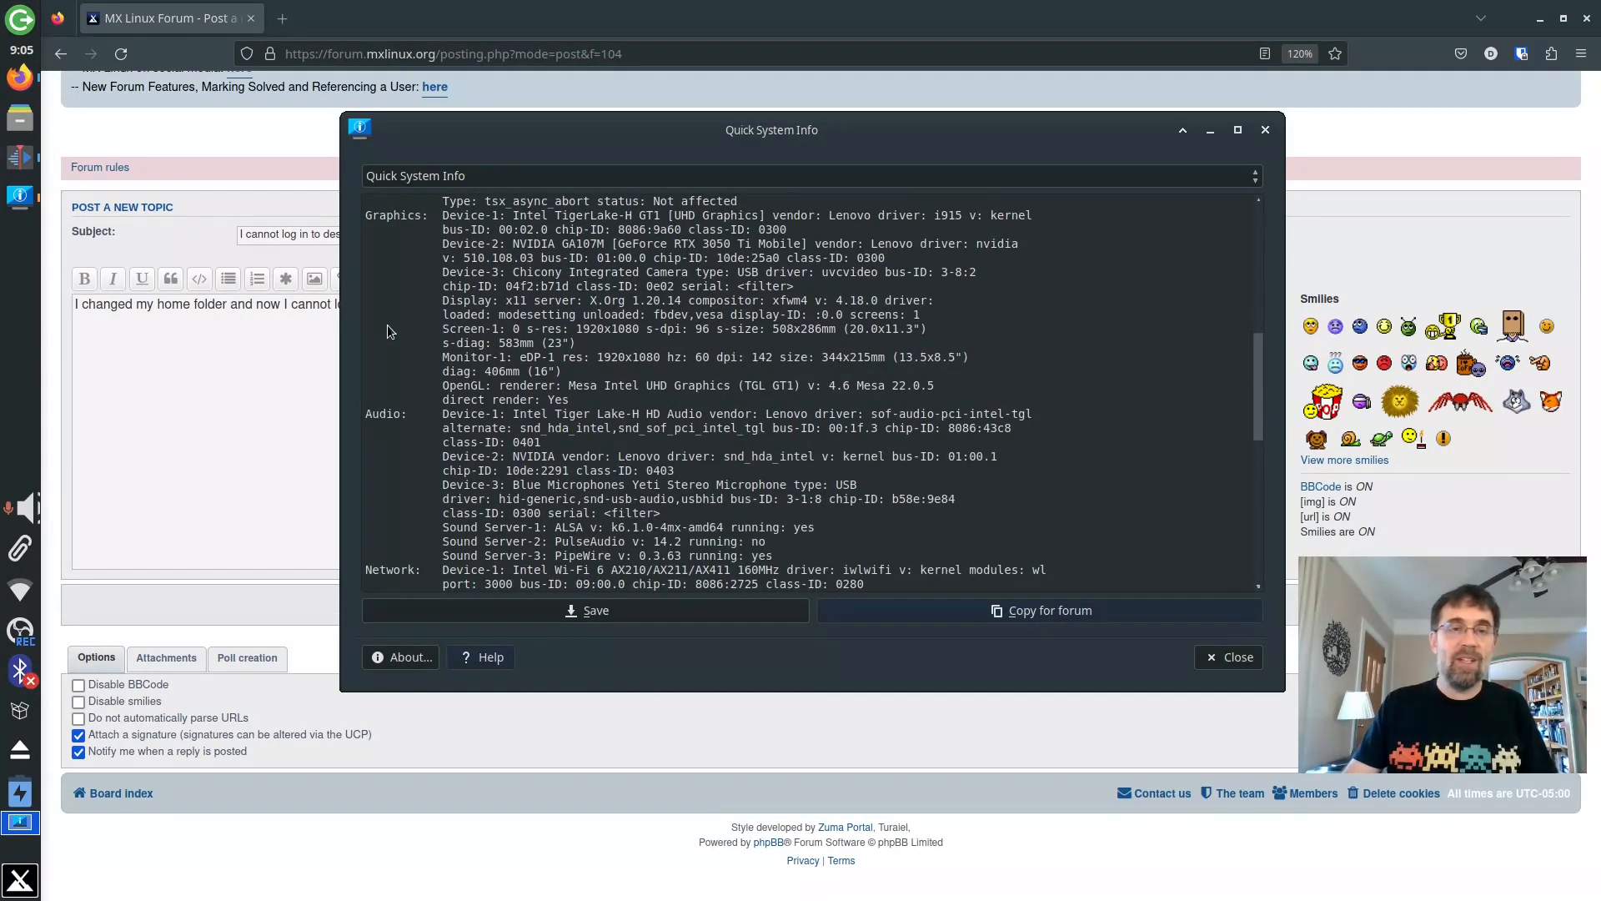
pyautogui.scroll(-3)
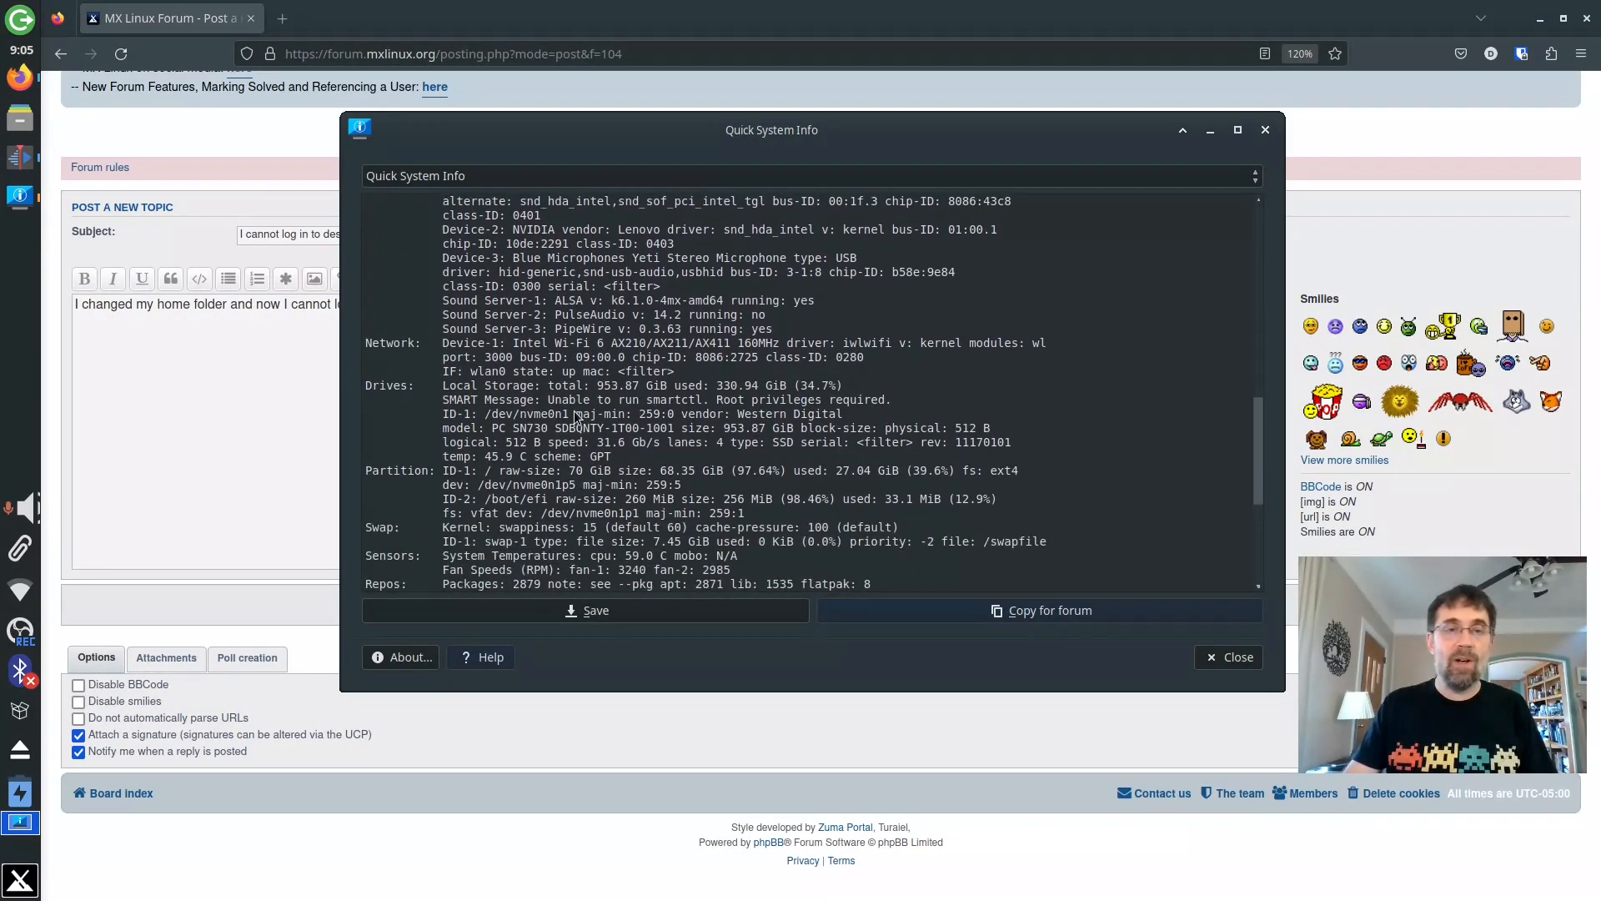
pyautogui.scroll(-3)
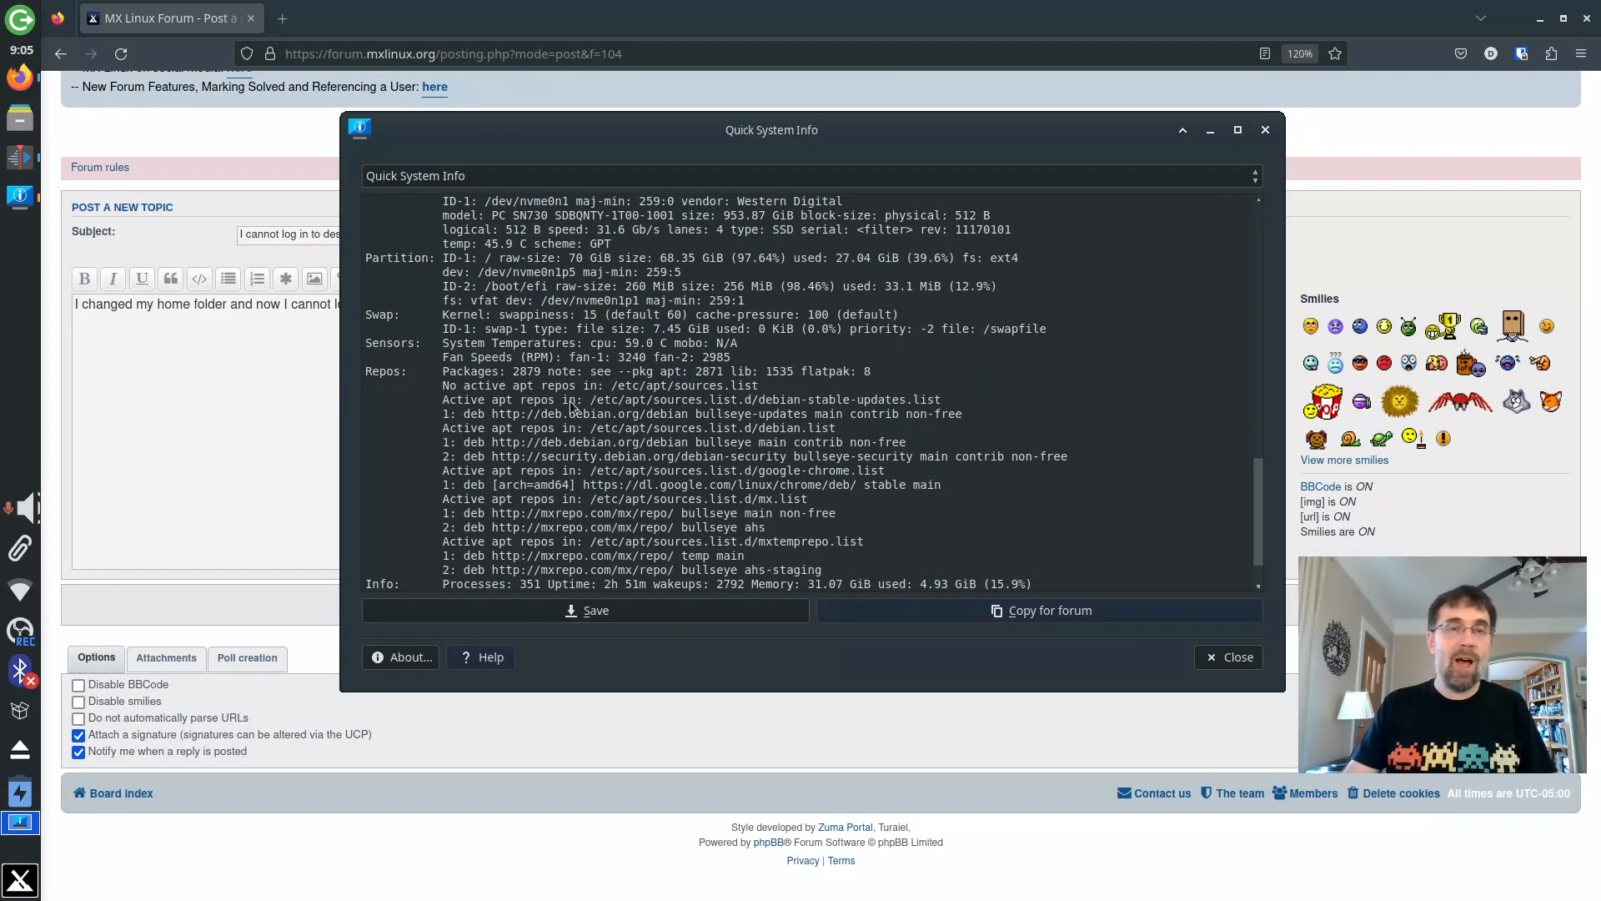
pyautogui.scroll(-3)
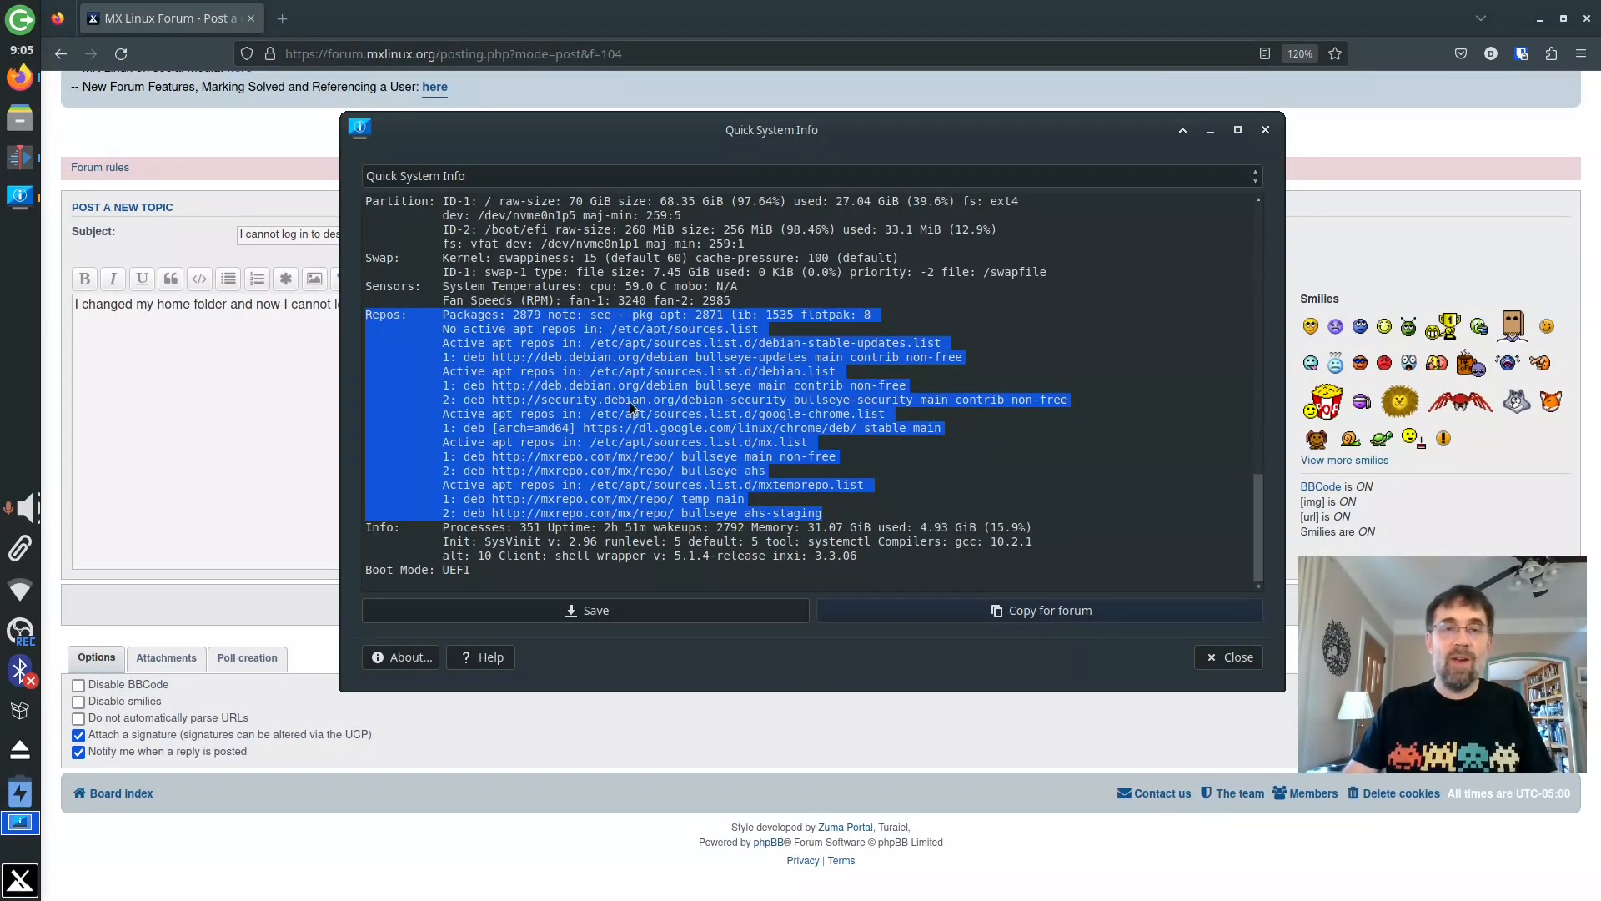
# Step: Deselect the repository lines, scroll back to the top, and return to the post
pyautogui.click(511, 510)
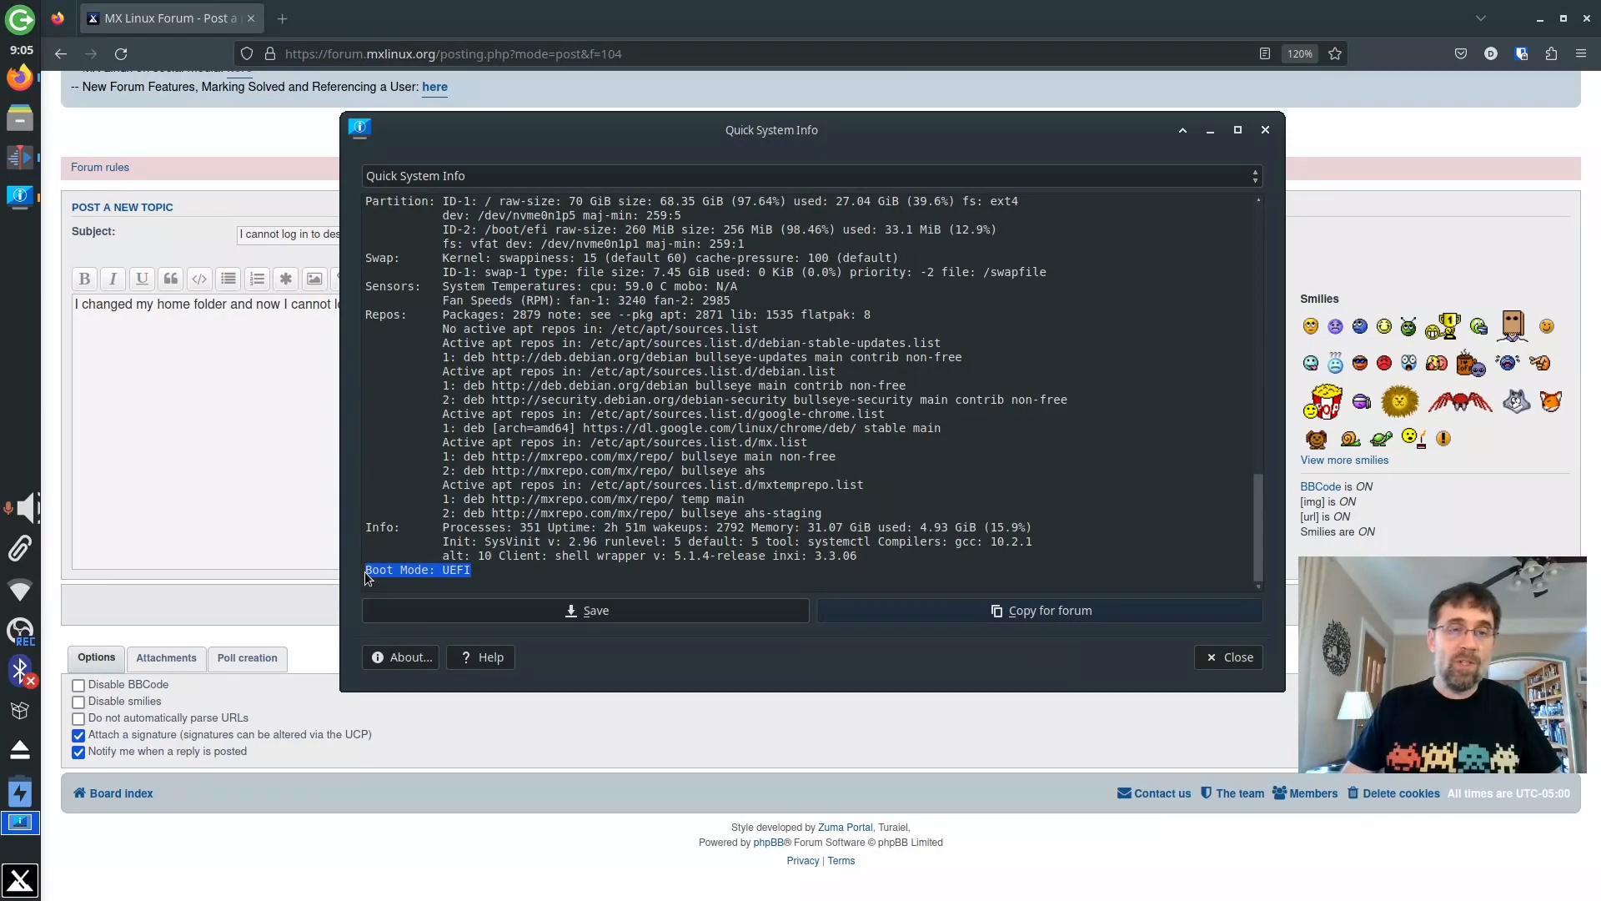
pyautogui.moveTo(585, 610)
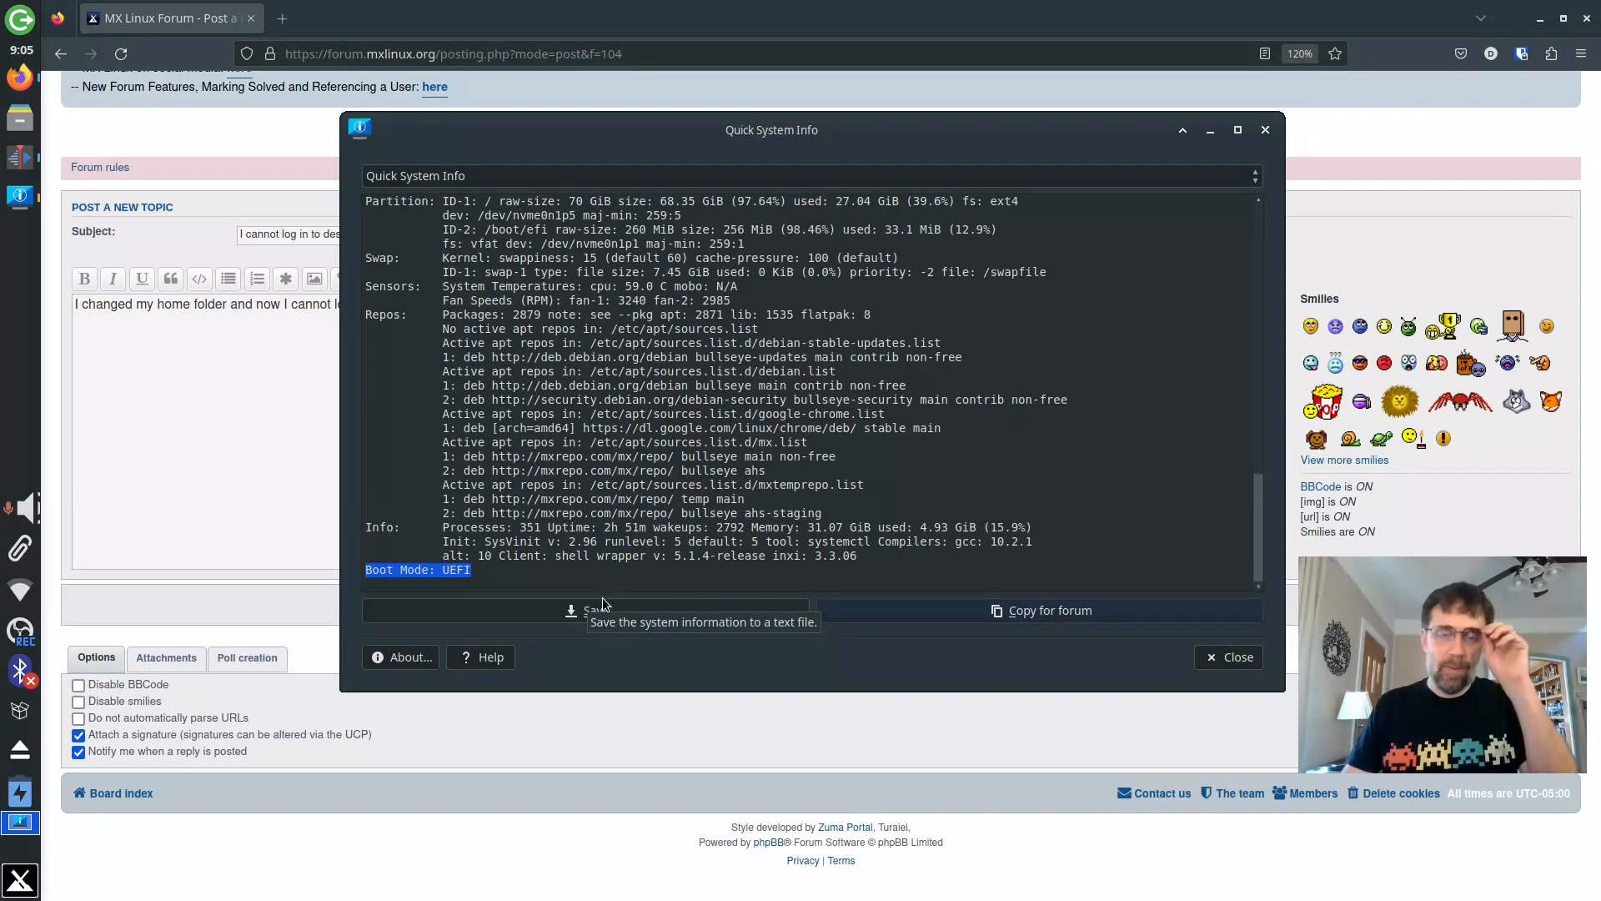
pyautogui.scroll(3)
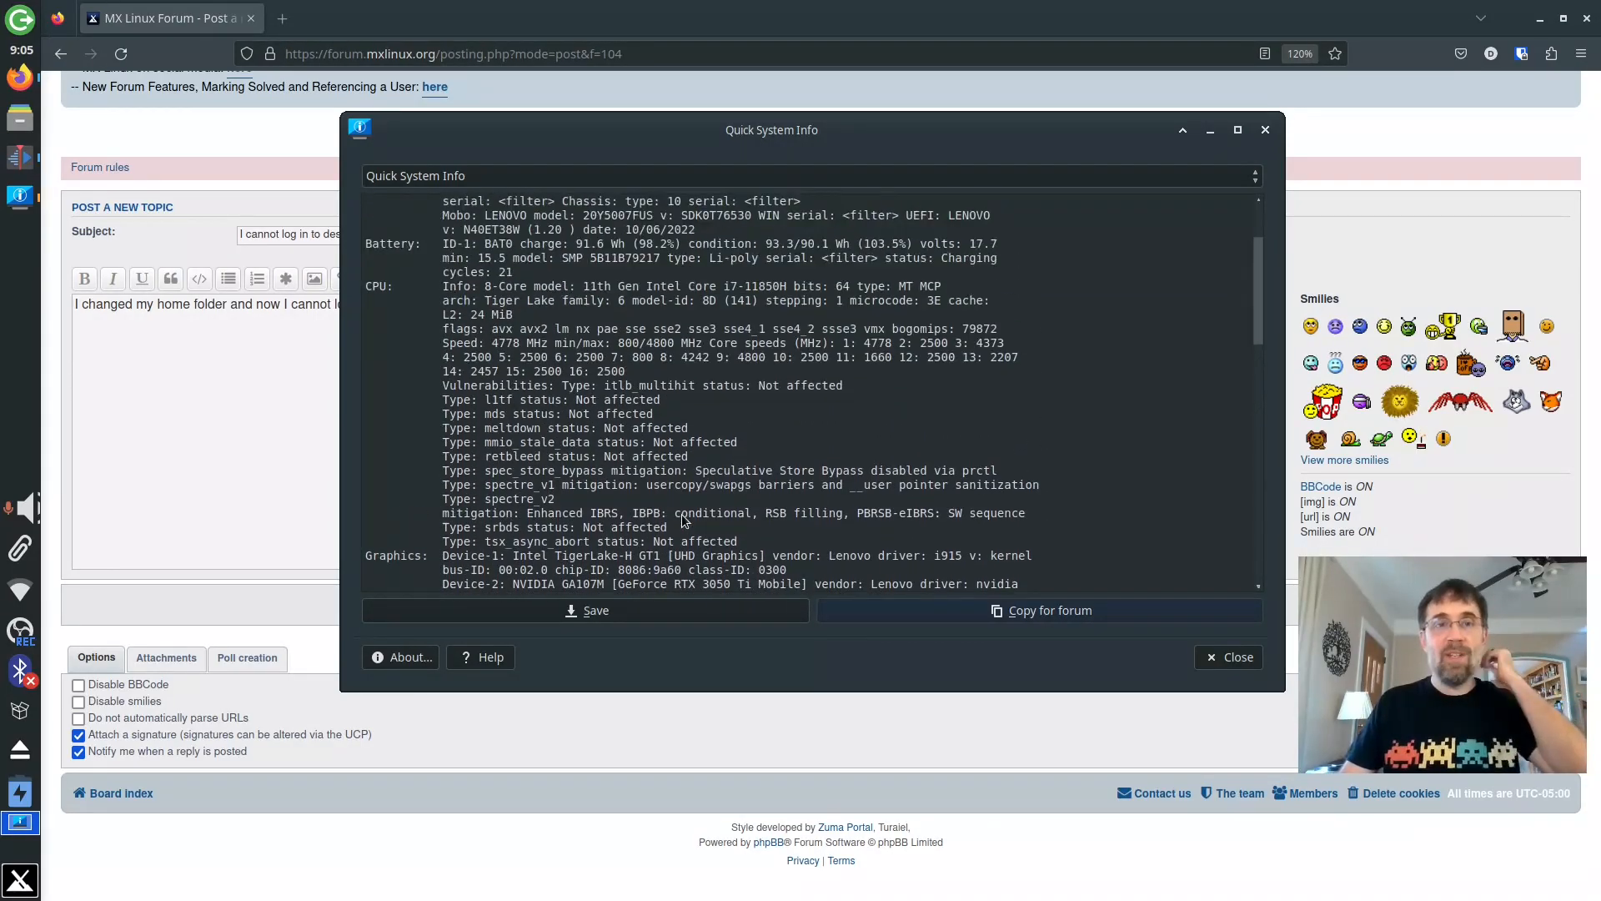
pyautogui.scroll(3)
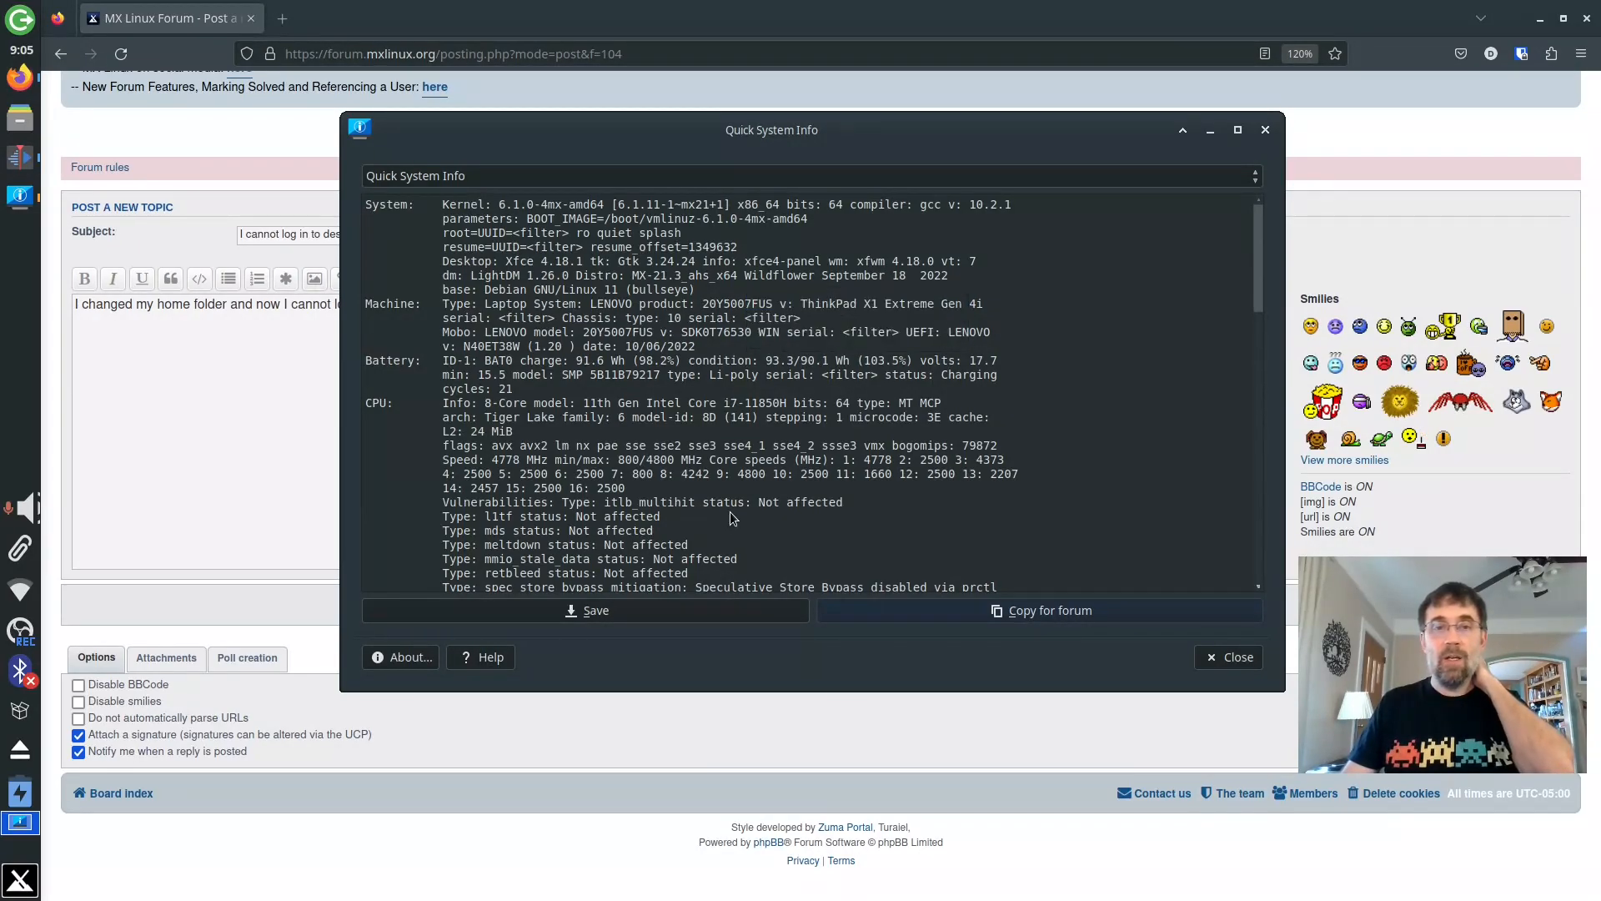
pyautogui.moveTo(995, 554)
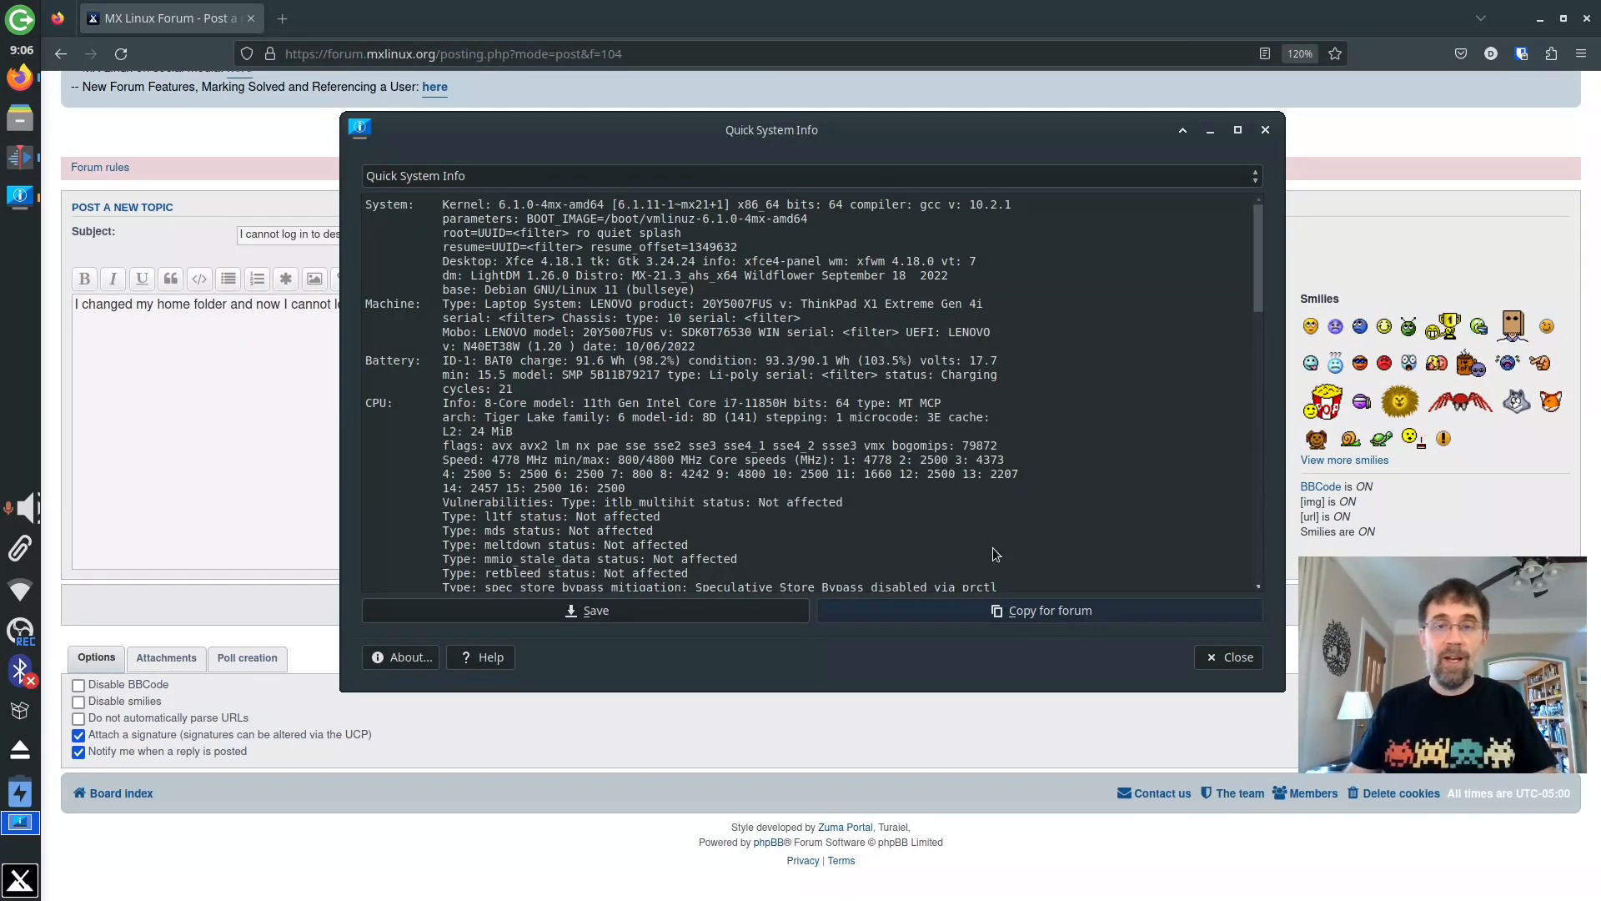
pyautogui.click(1237, 656)
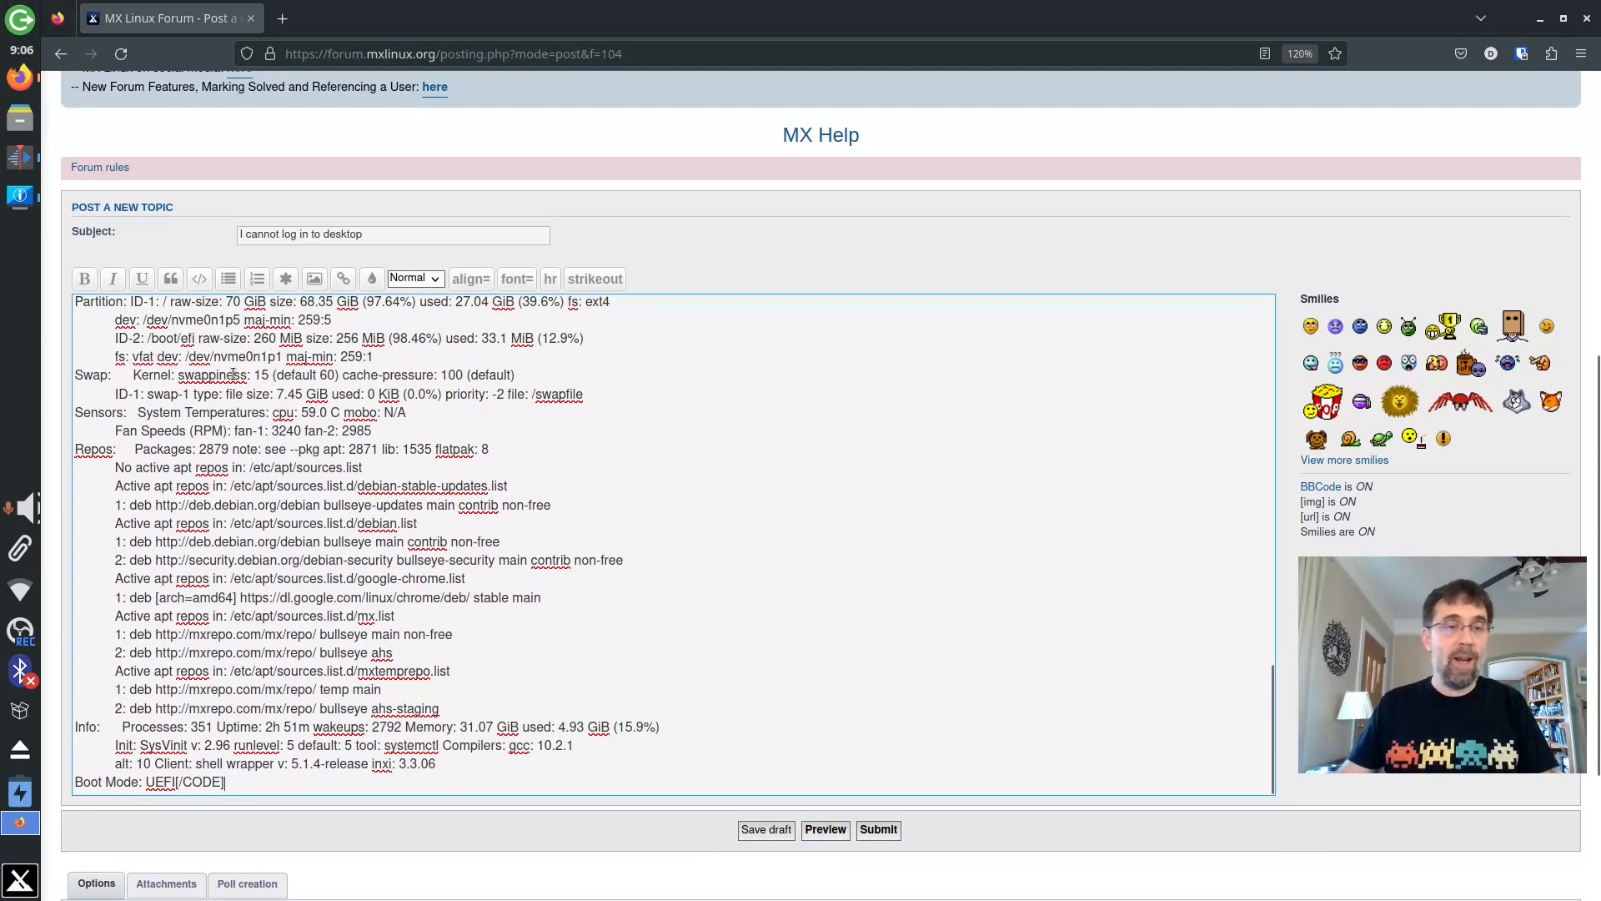
# Step: Paste the code-wrapped system report into the post and open /var/log in Thunar
pyautogui.doubleClick(199, 781)
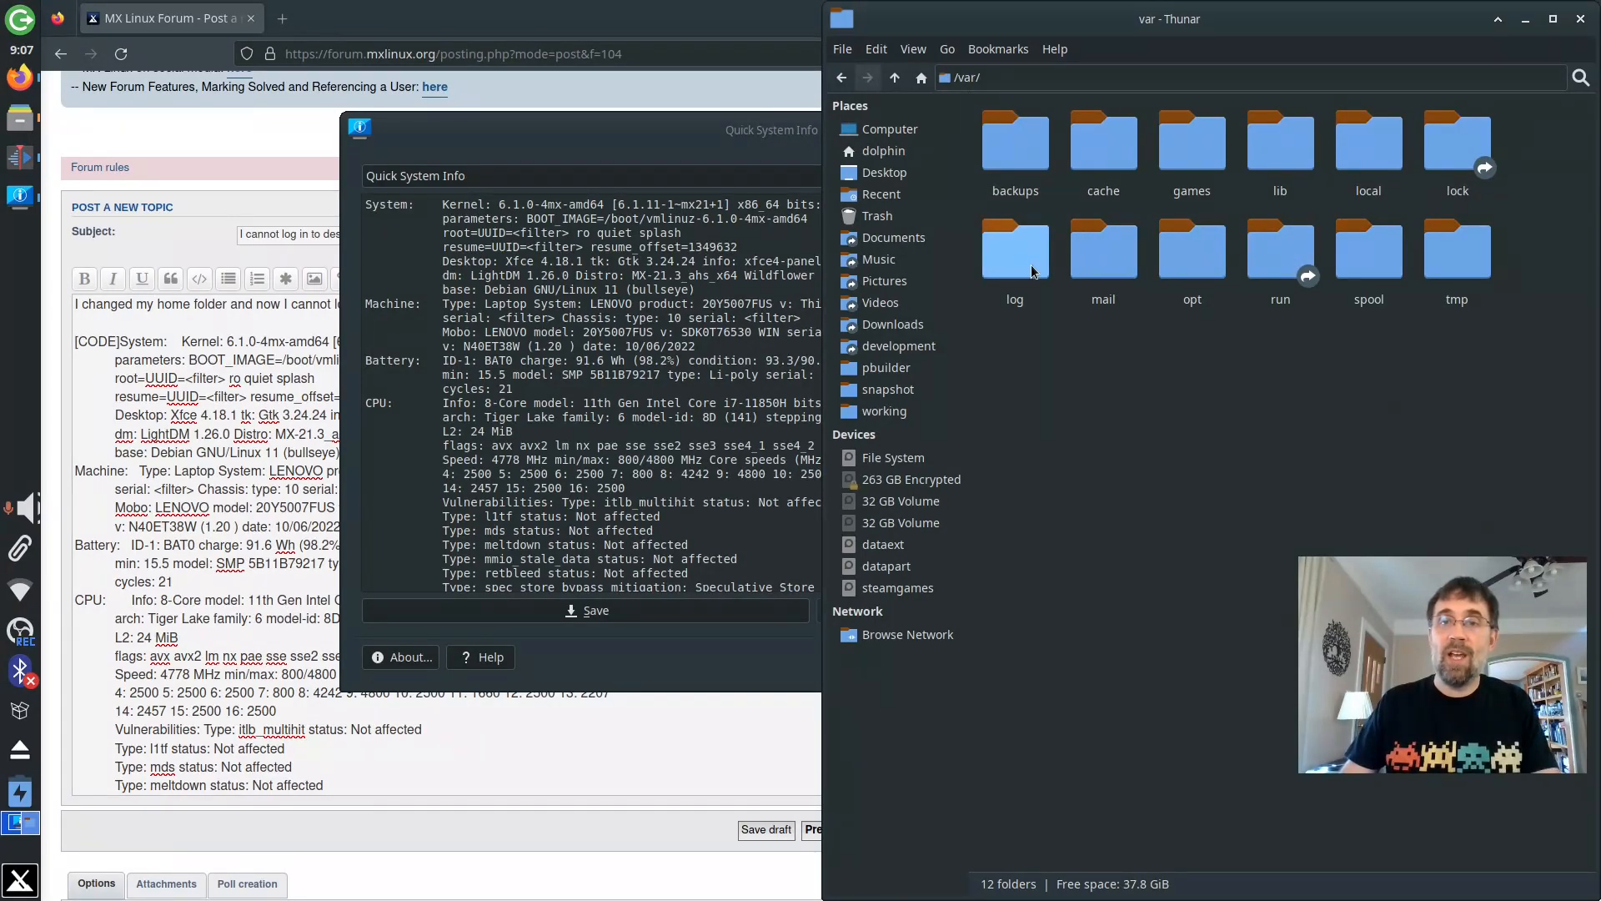
pyautogui.doubleClick(1015, 247)
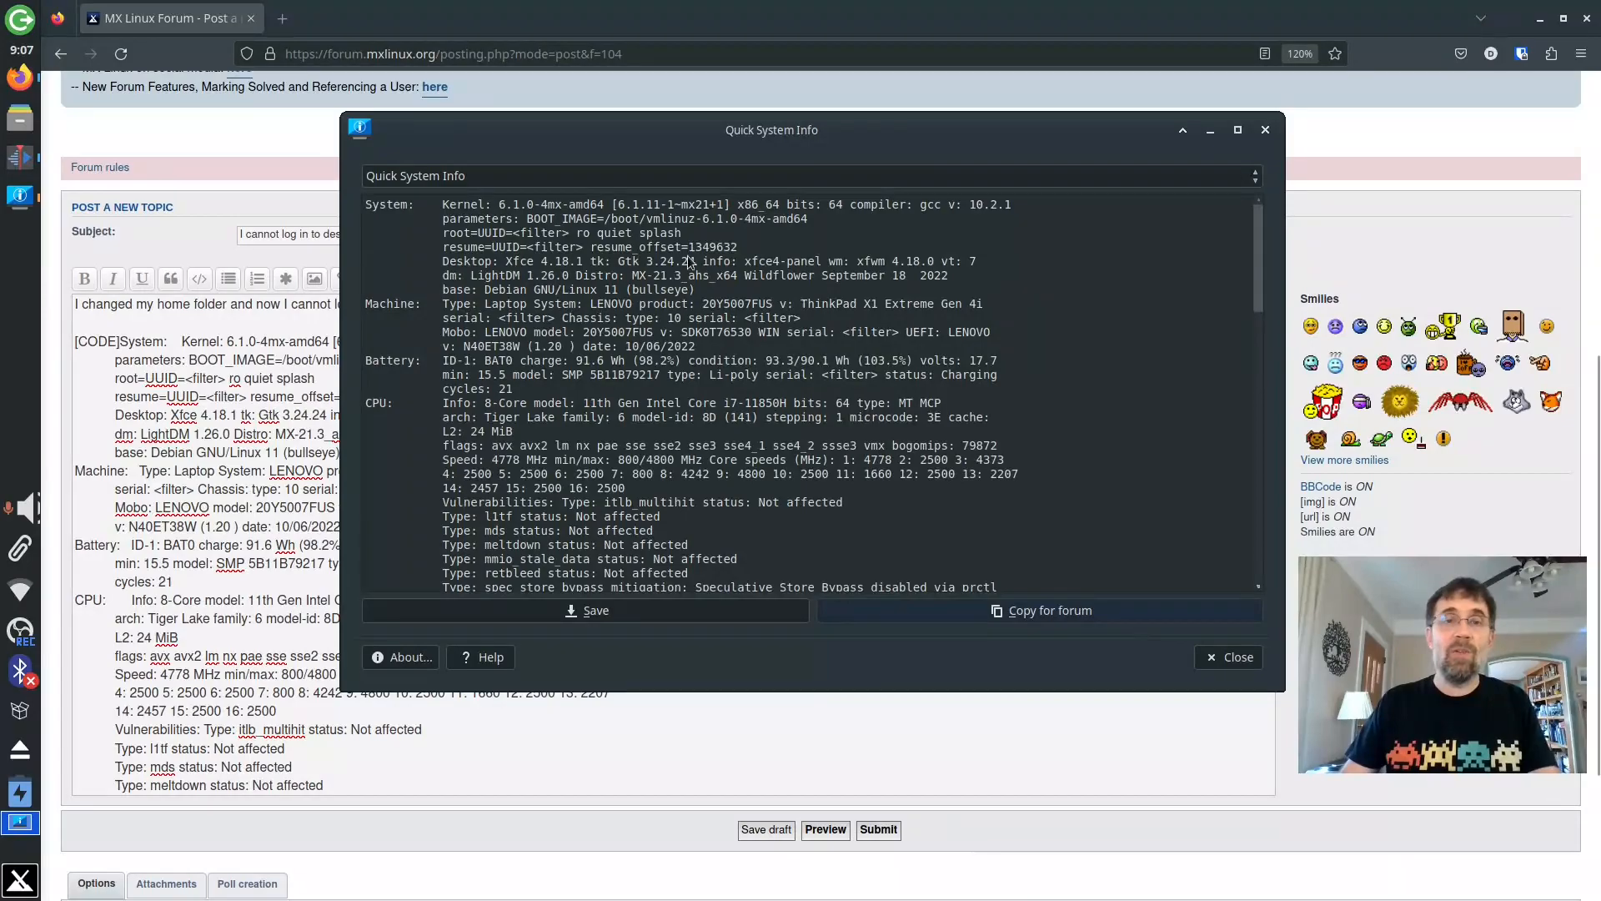
# Step: Show the ddm.log report in Quick System Info, then cancel saving it
pyautogui.click(1254, 176)
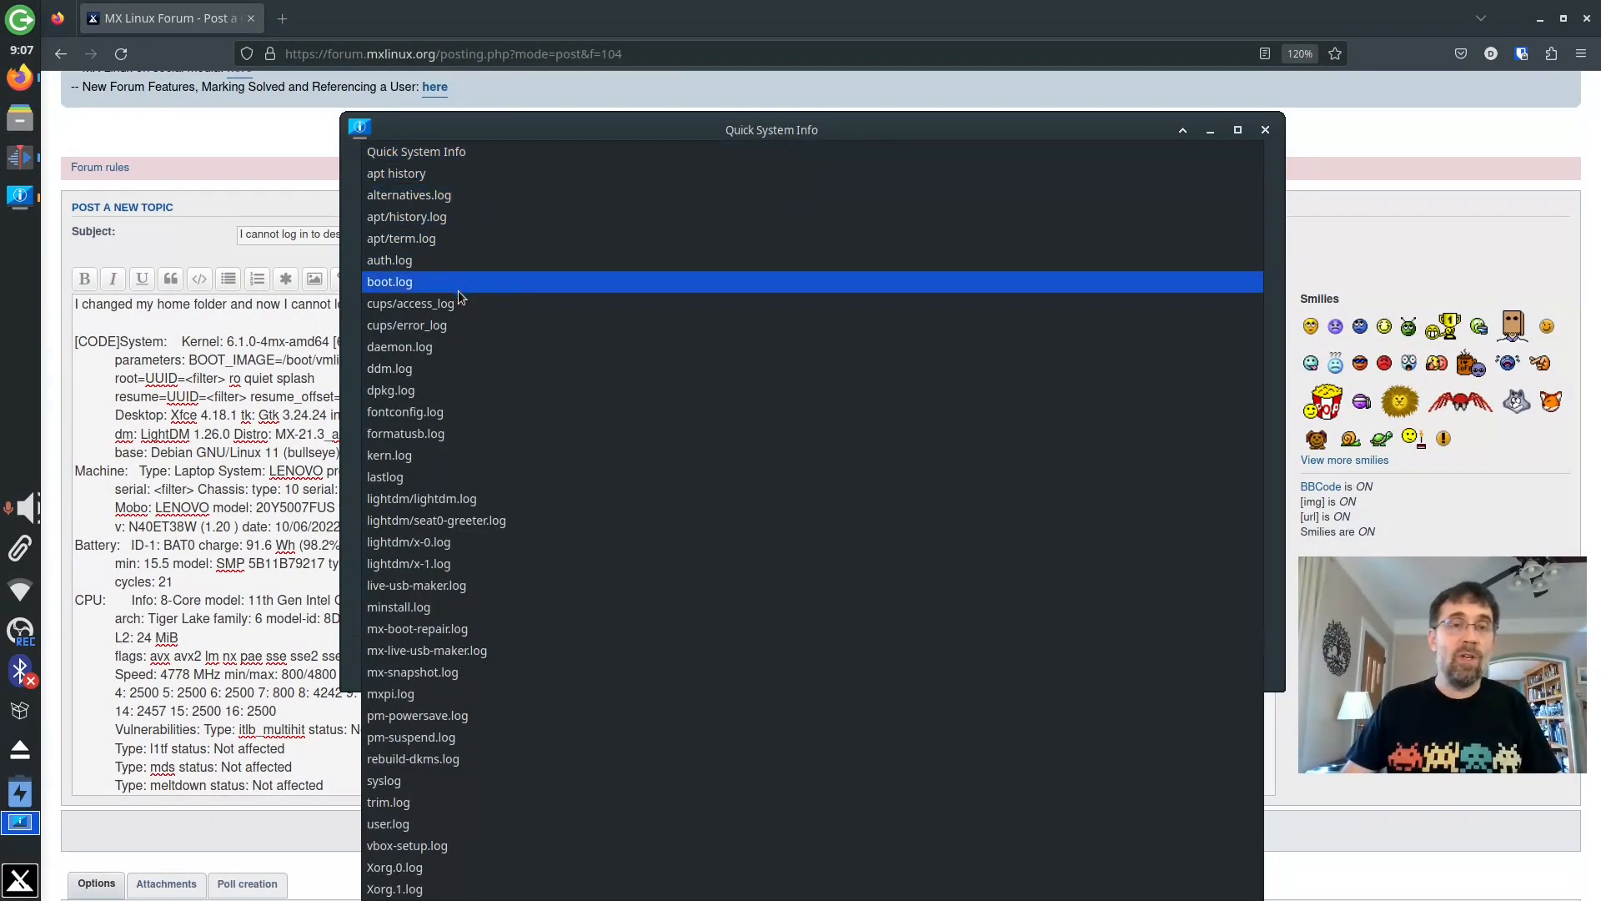
pyautogui.click(389, 368)
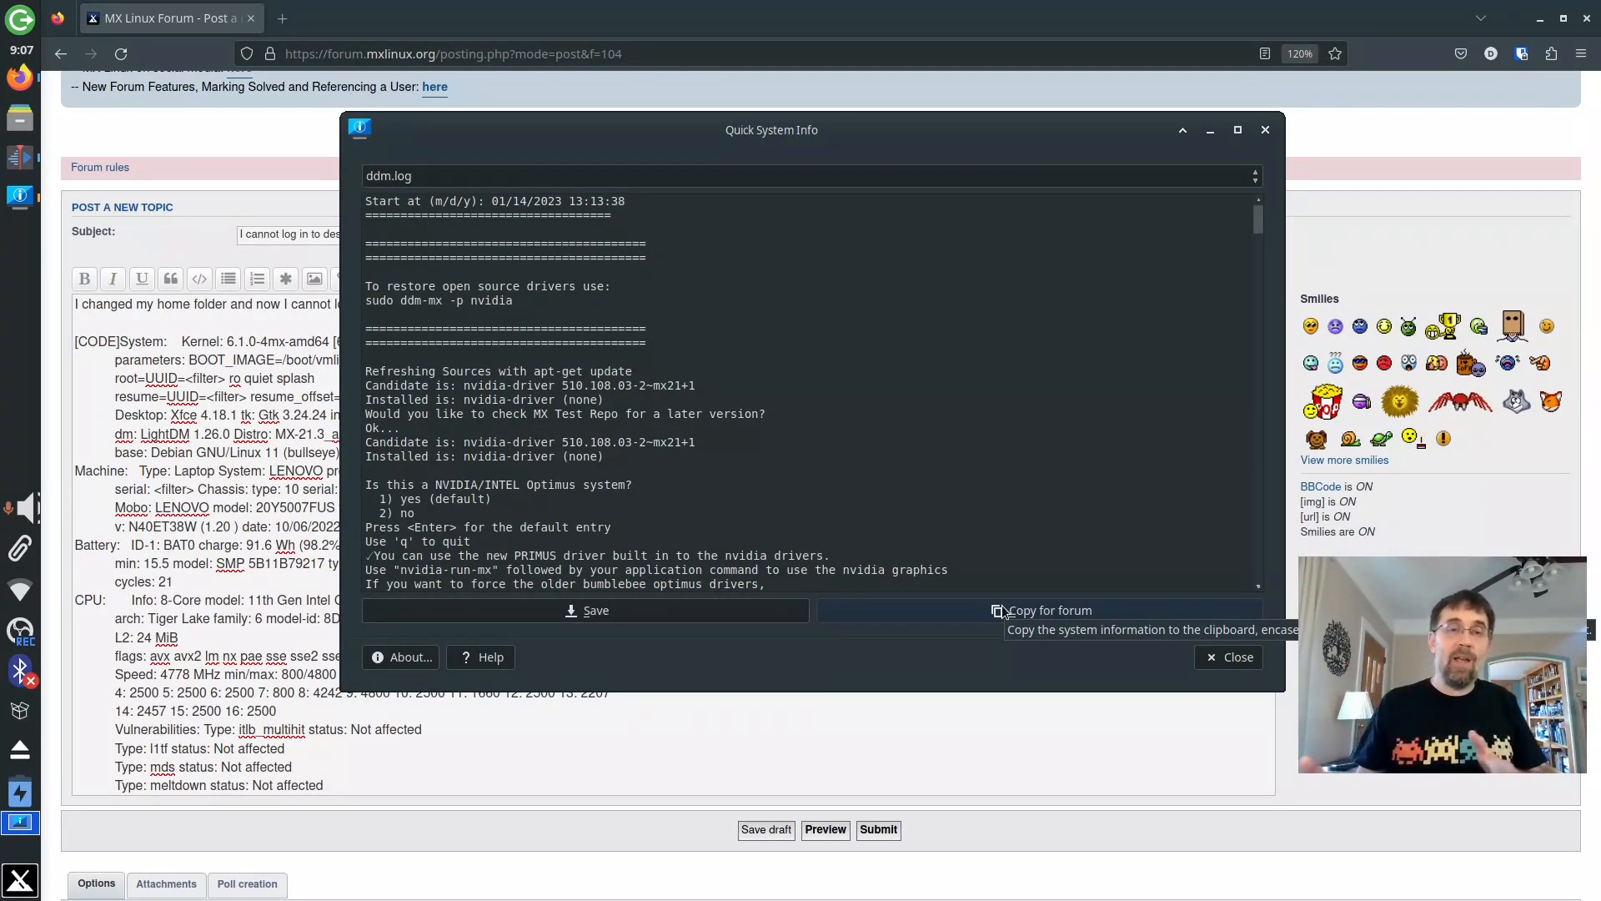
pyautogui.moveTo(1120, 661)
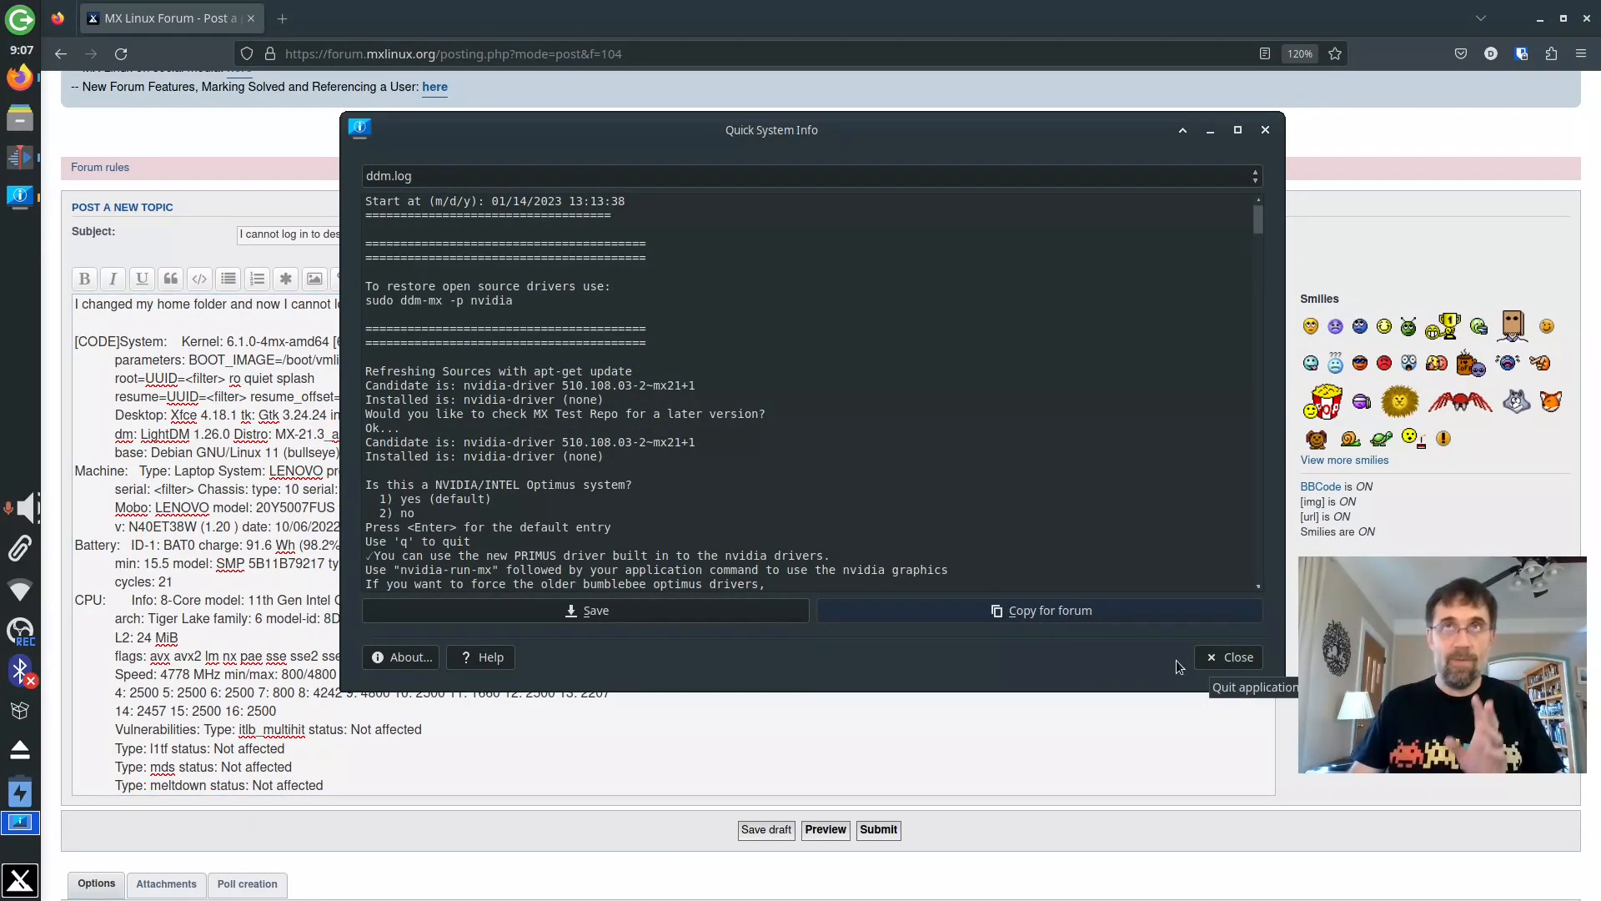
pyautogui.moveTo(1168, 677)
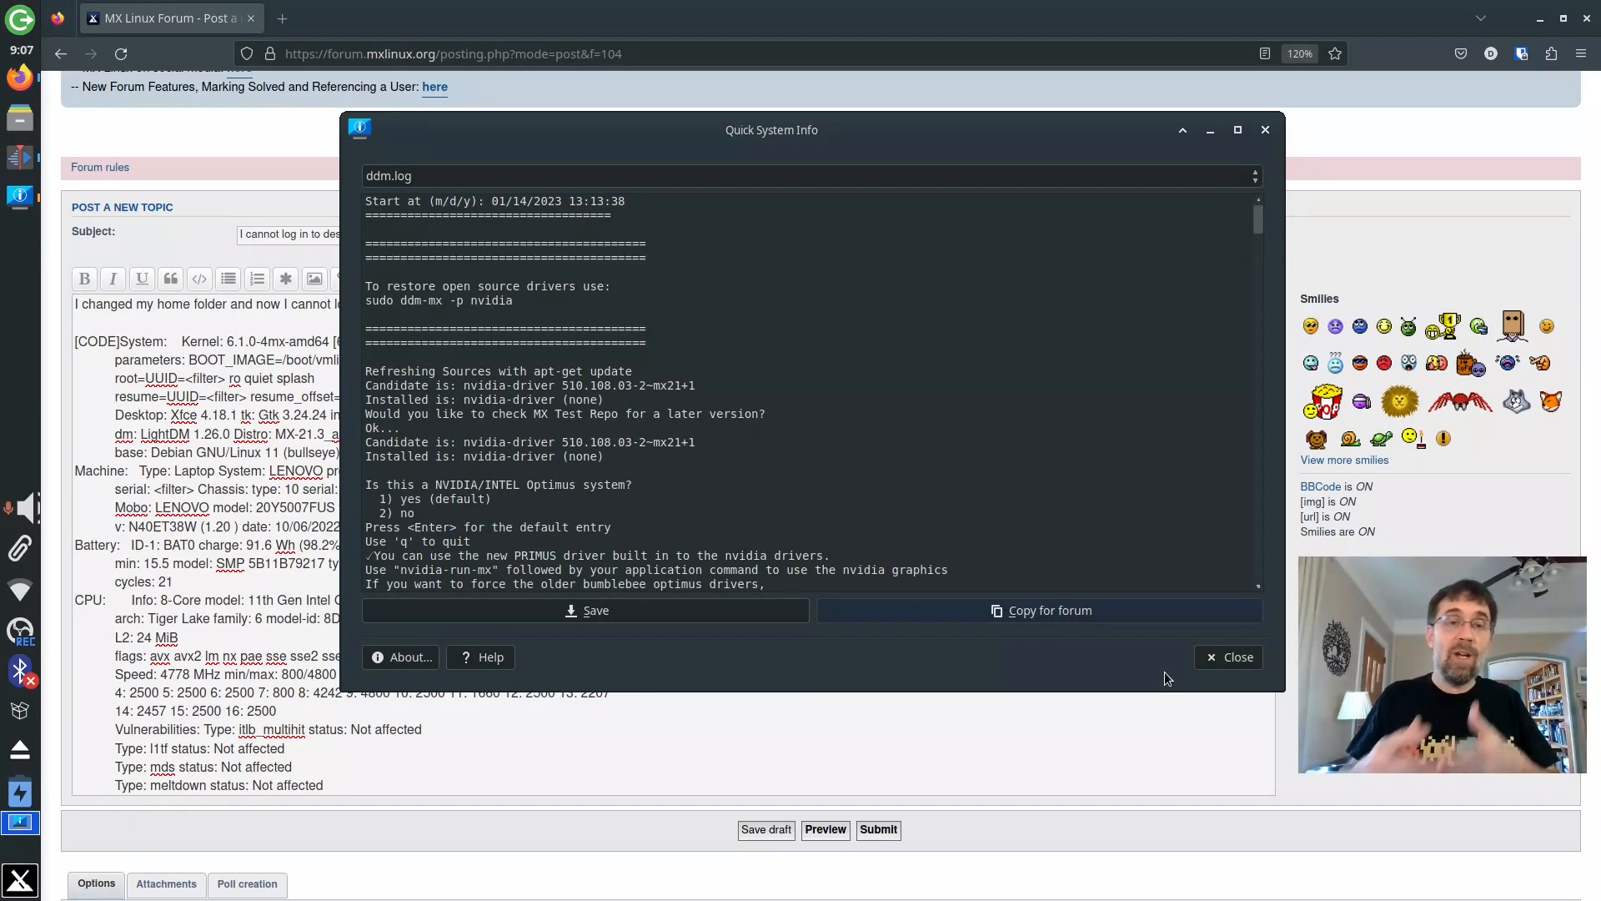
pyautogui.click(585, 609)
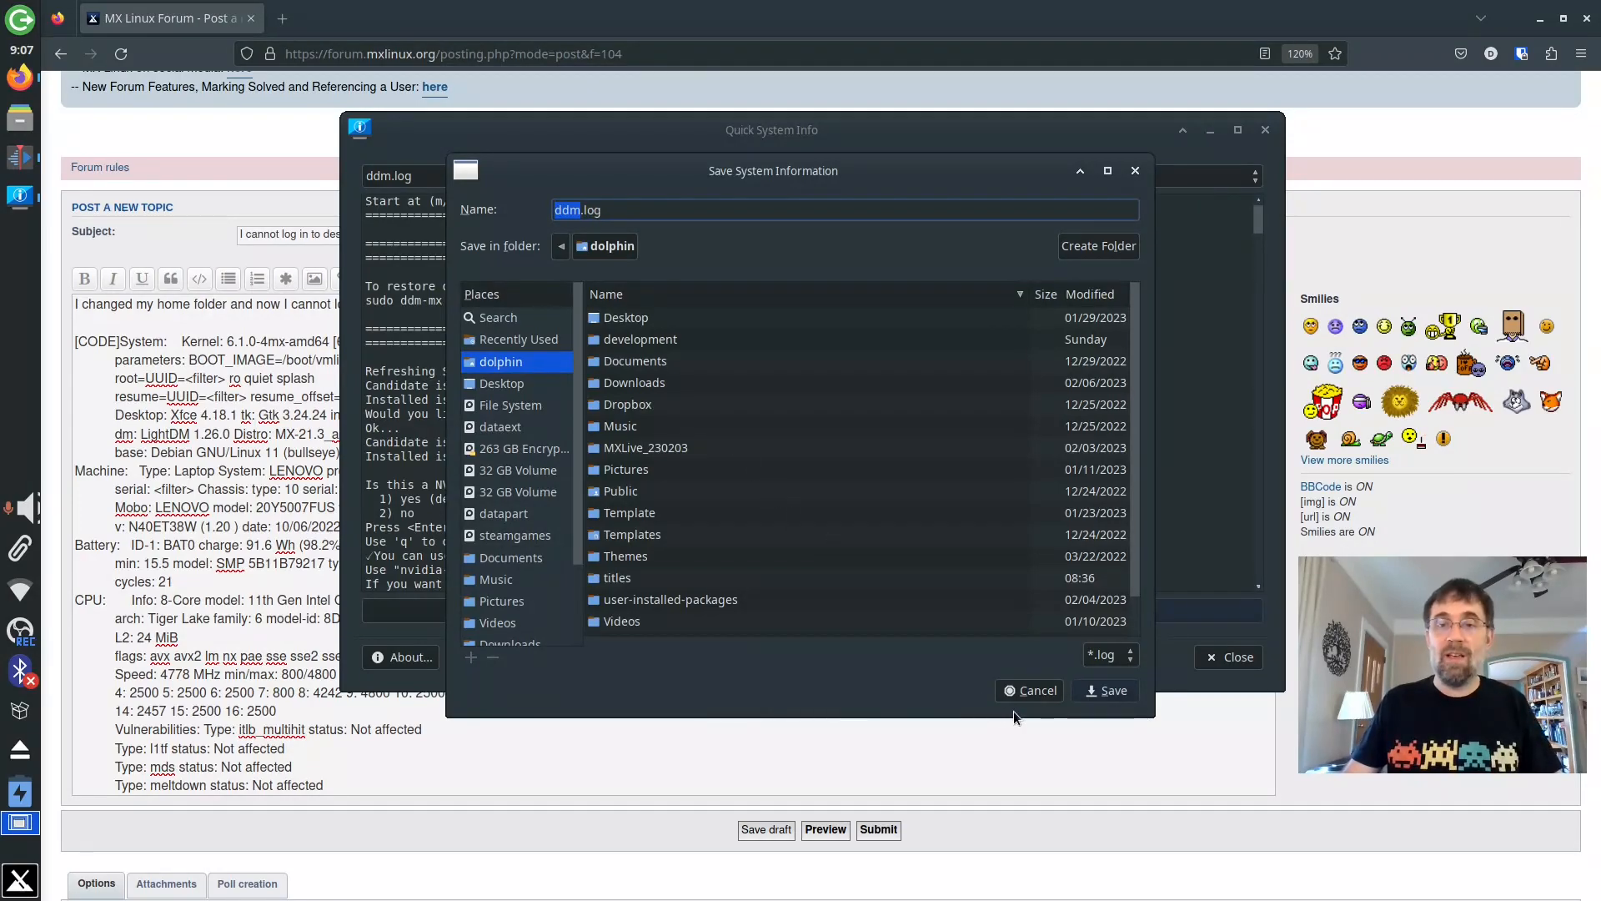
pyautogui.click(1029, 690)
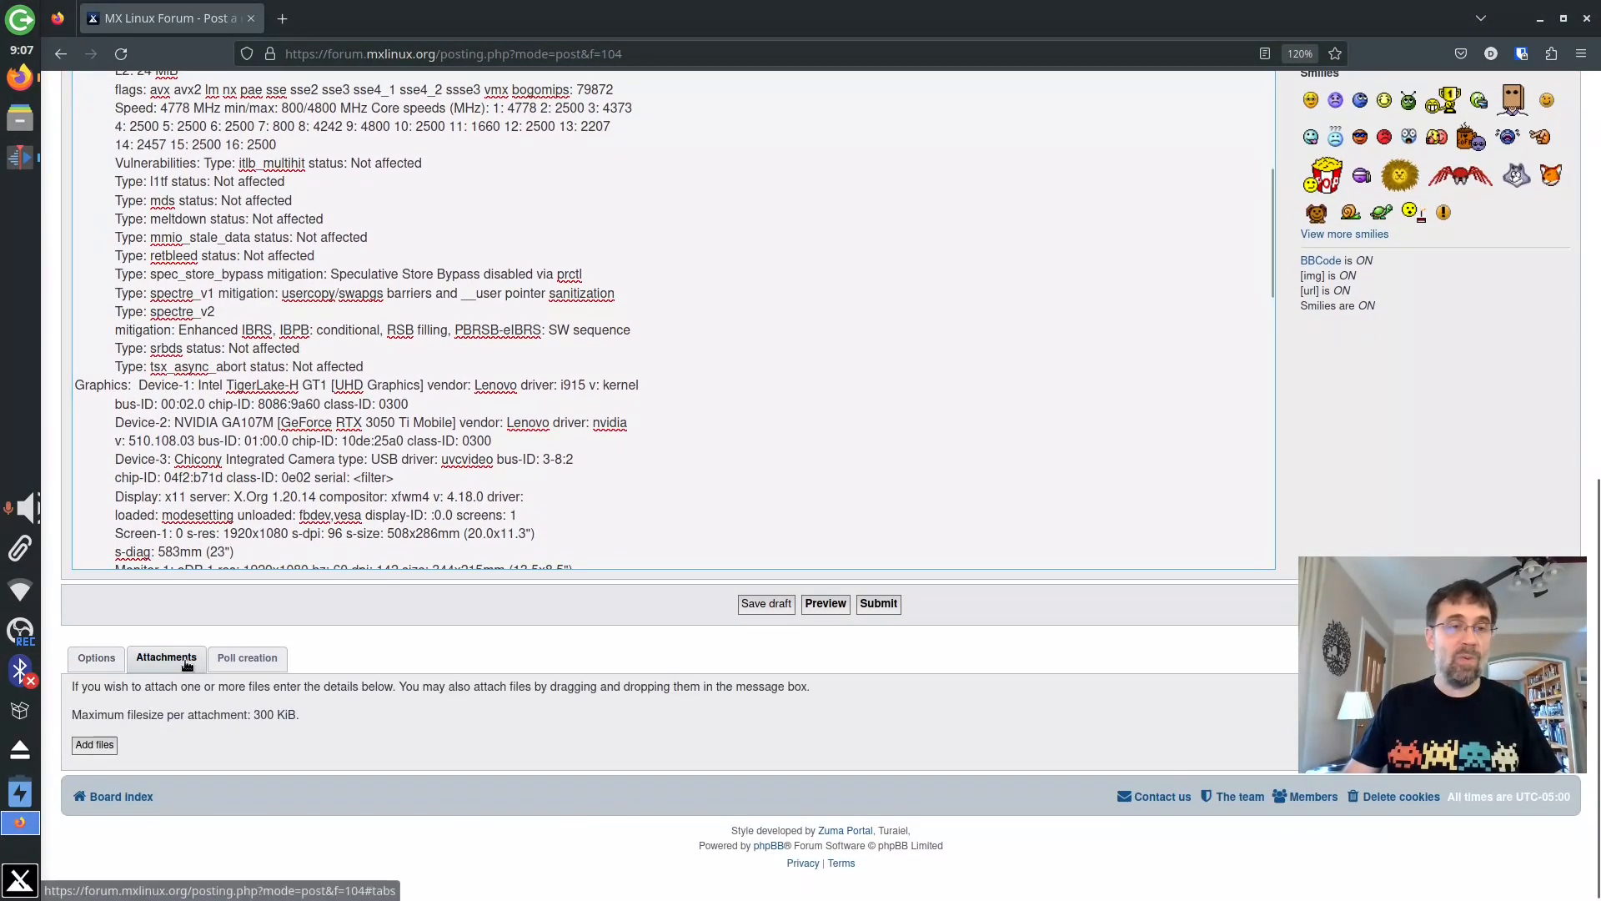
pyautogui.scroll(3)
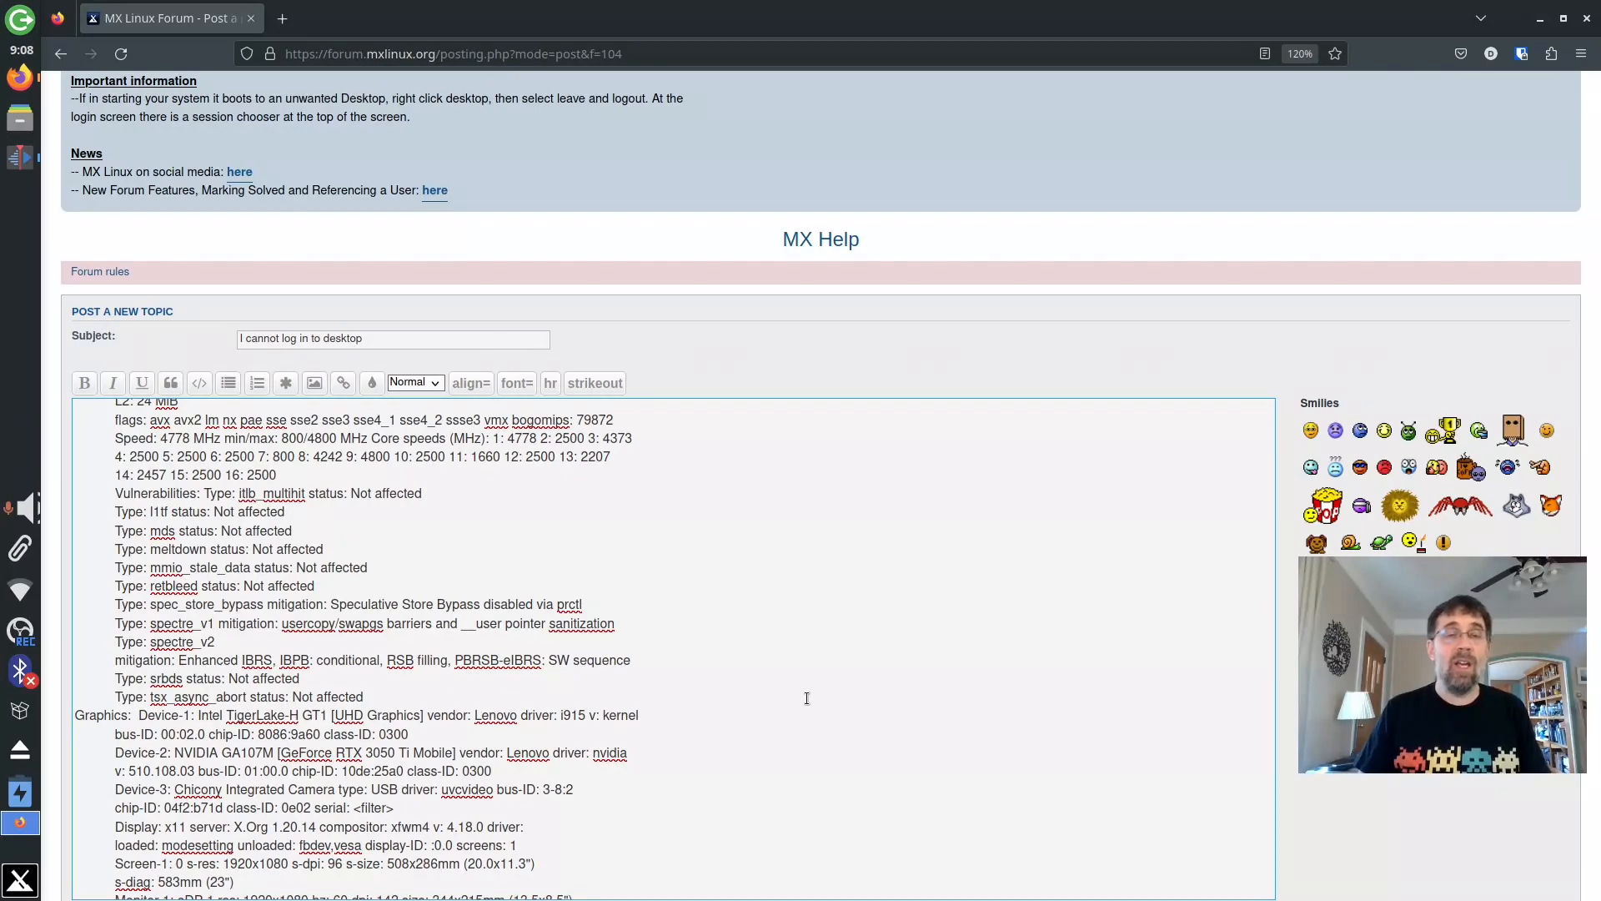
pyautogui.scroll(3)
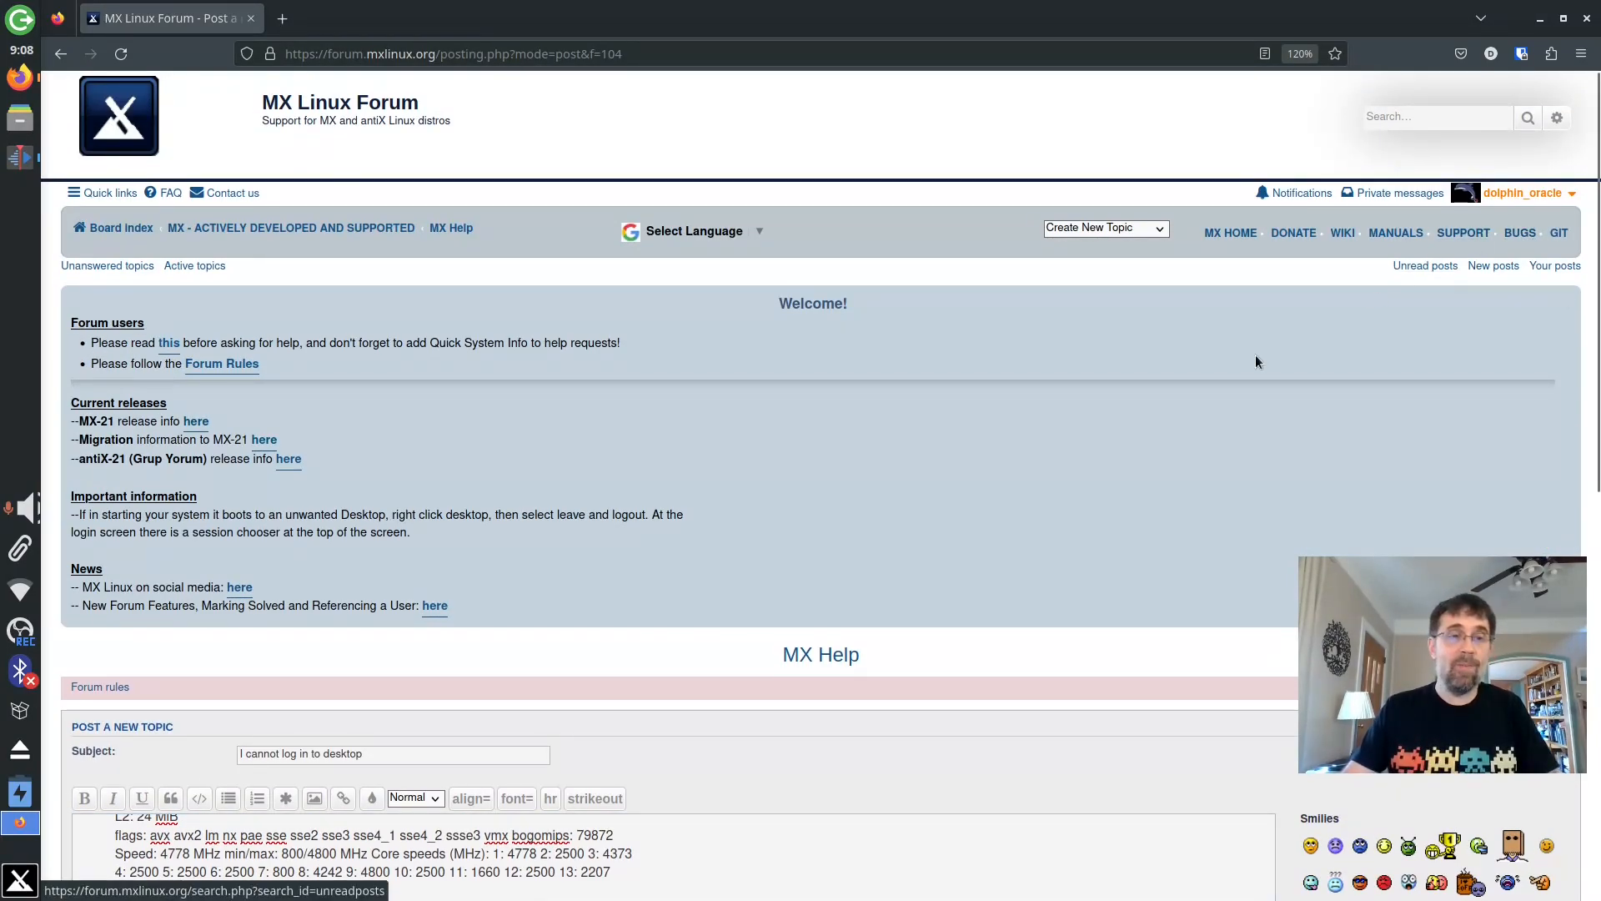
pyautogui.scroll(-3)
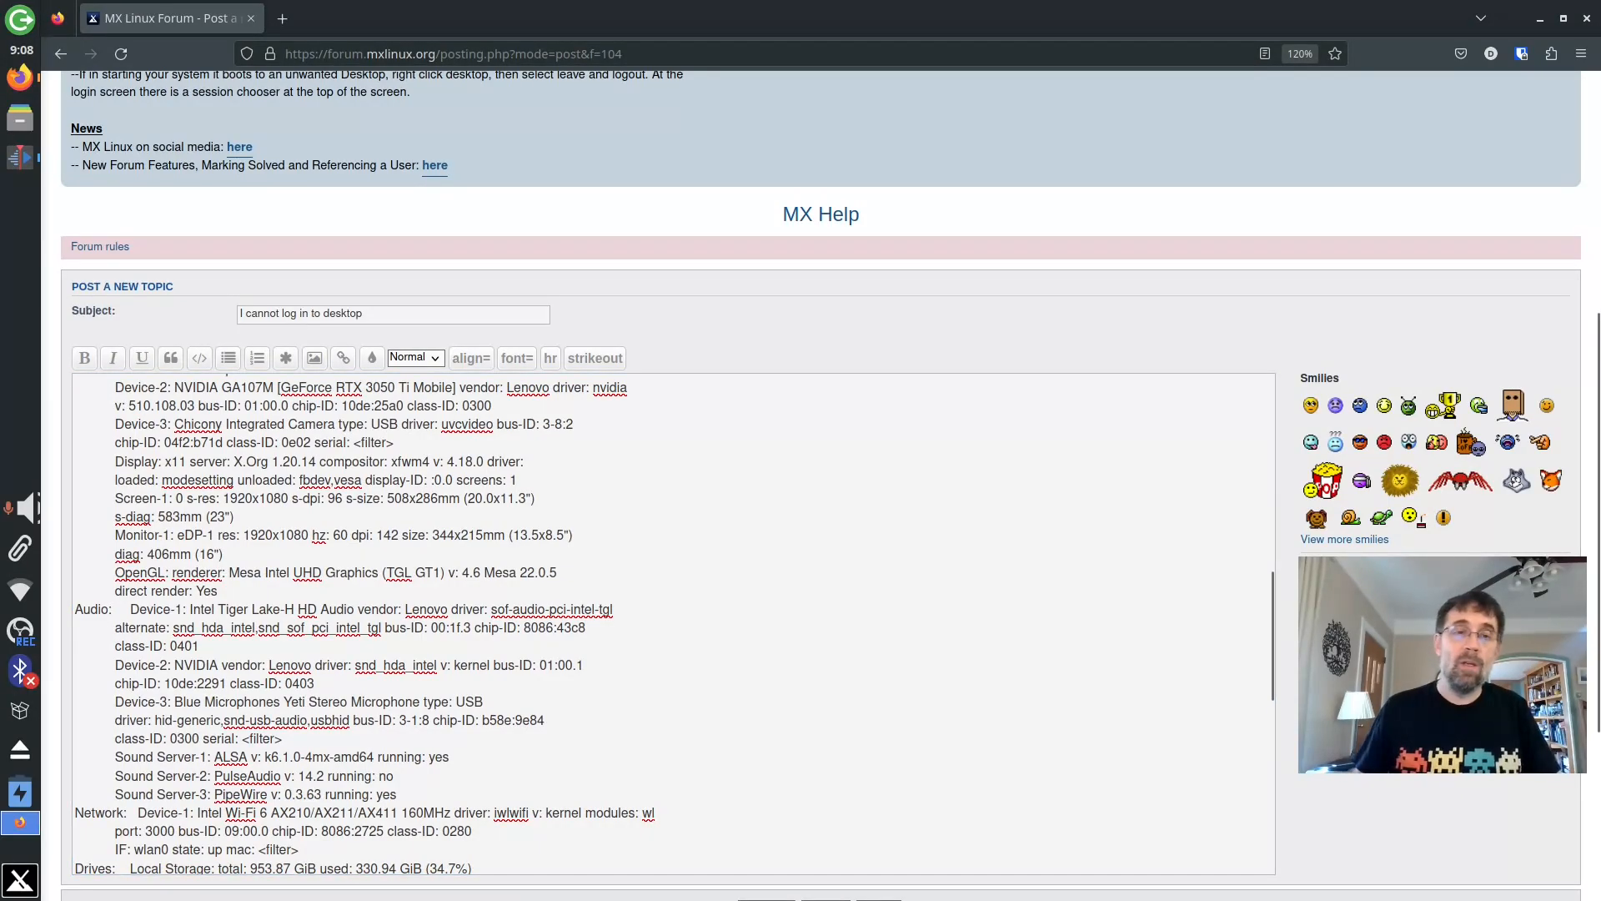